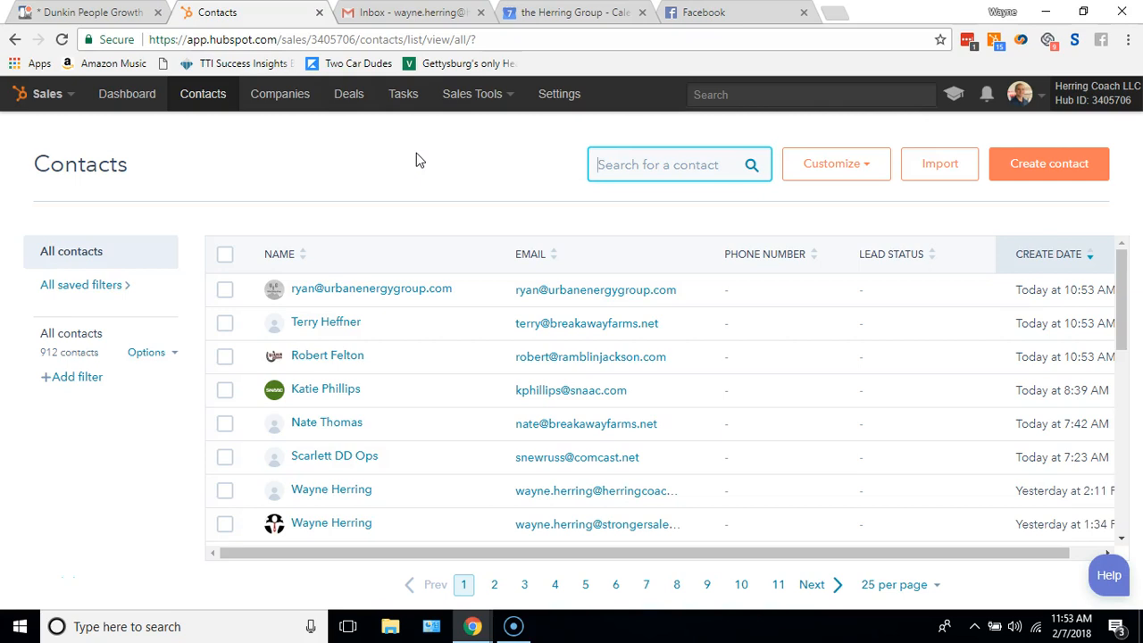
pyautogui.moveTo(419, 159)
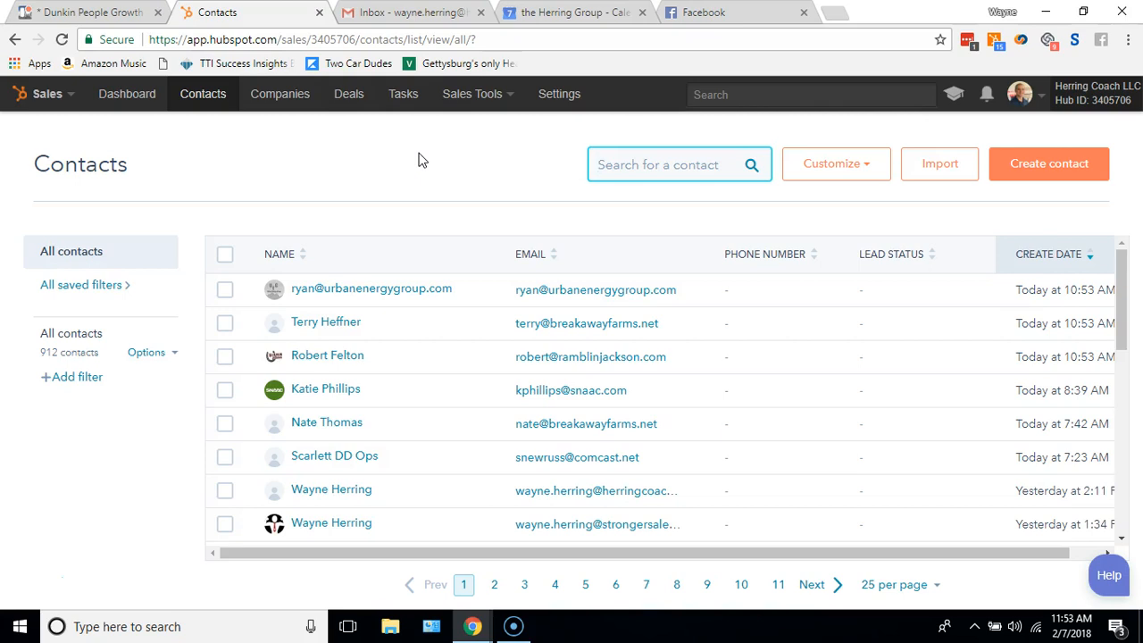
pyautogui.moveTo(463, 147)
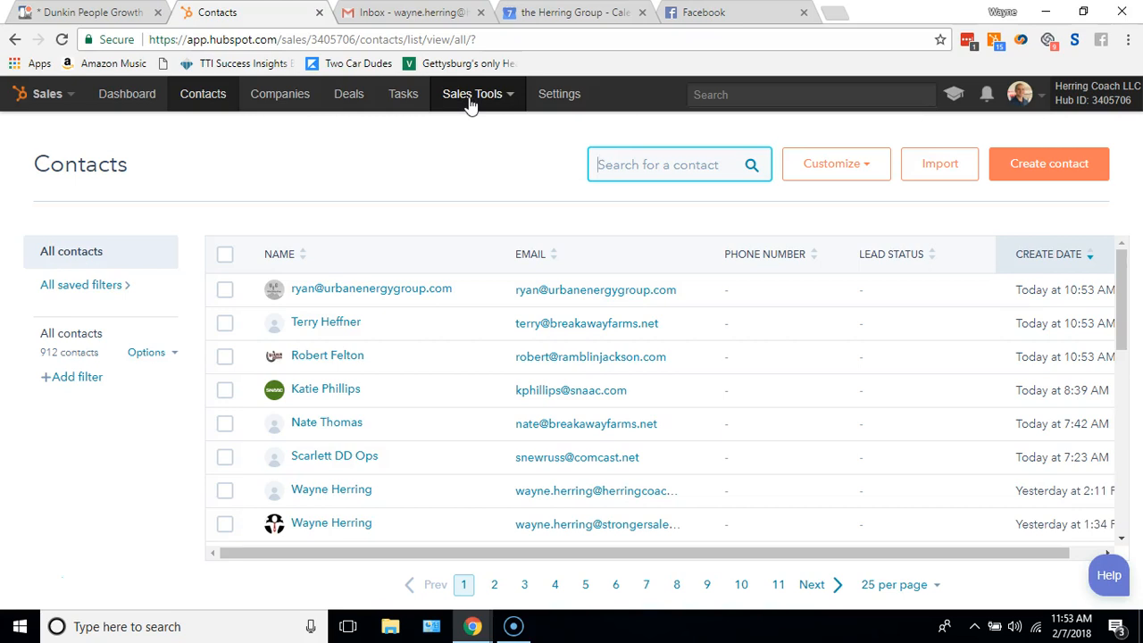
# Step: Open the Sales Tools dropdown listing templates, sequences, documents, meetings and workflows
pyautogui.click(473, 94)
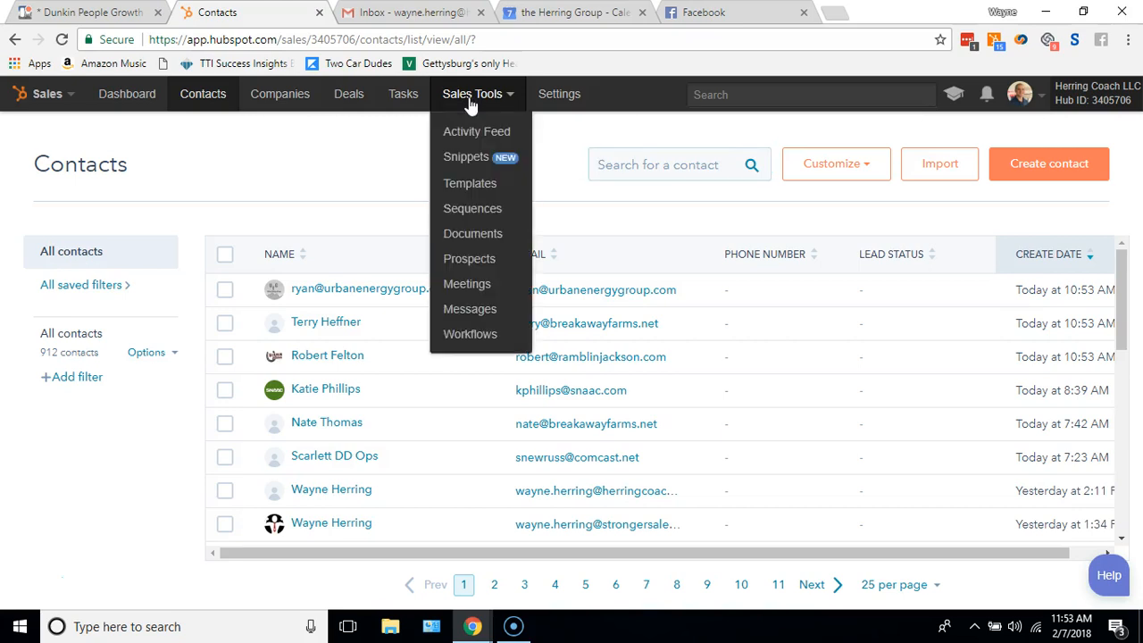
pyautogui.moveTo(478, 94)
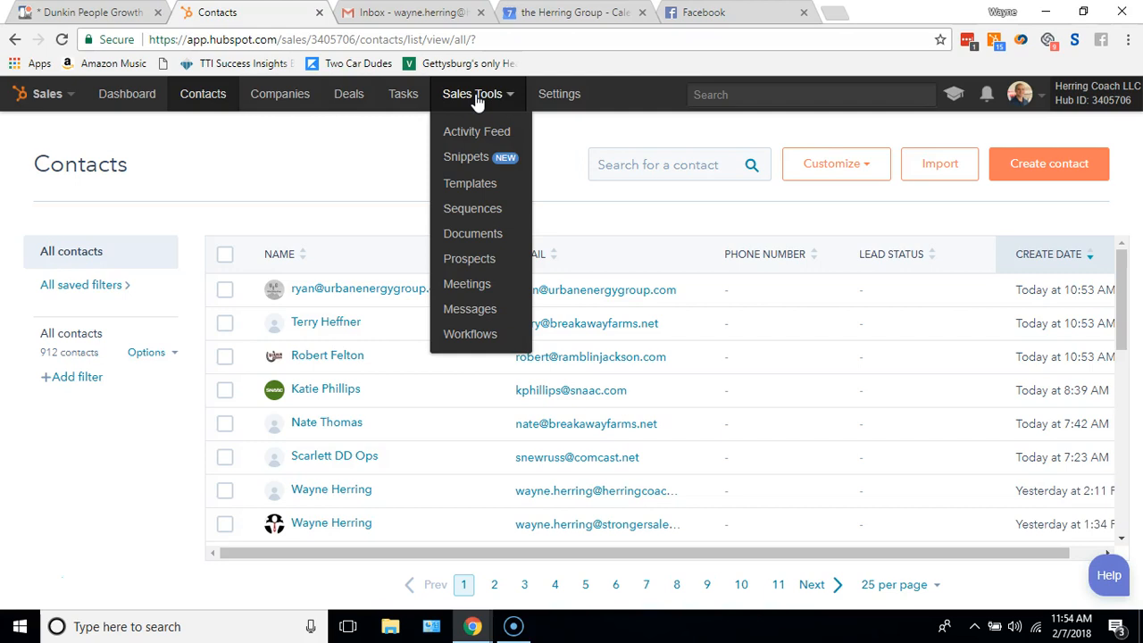
pyautogui.moveTo(474, 104)
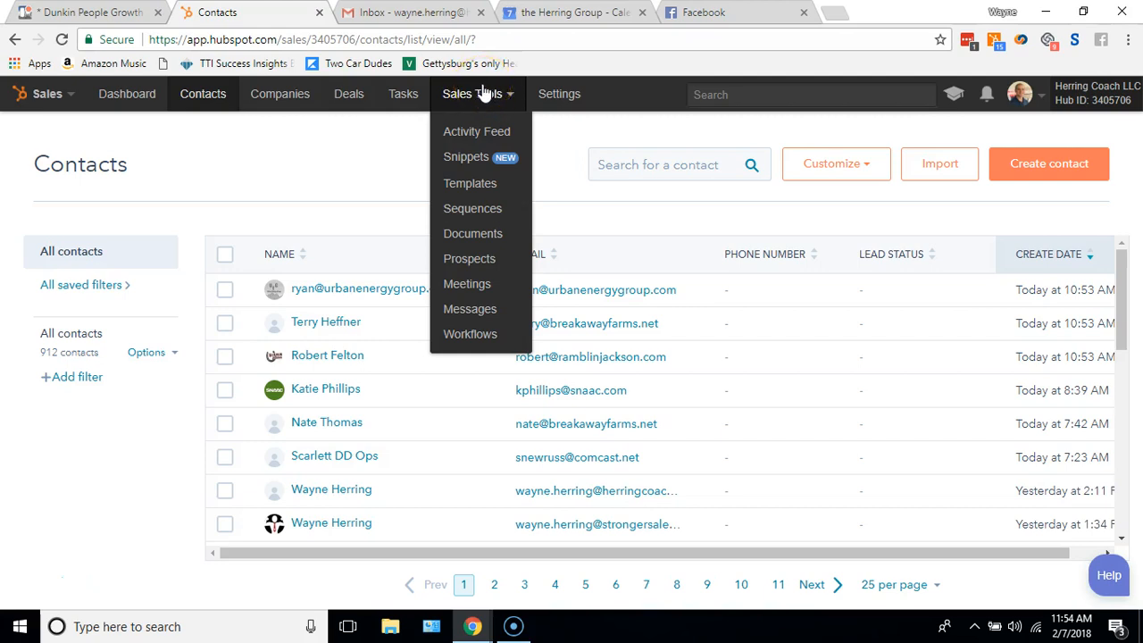
pyautogui.moveTo(398, 23)
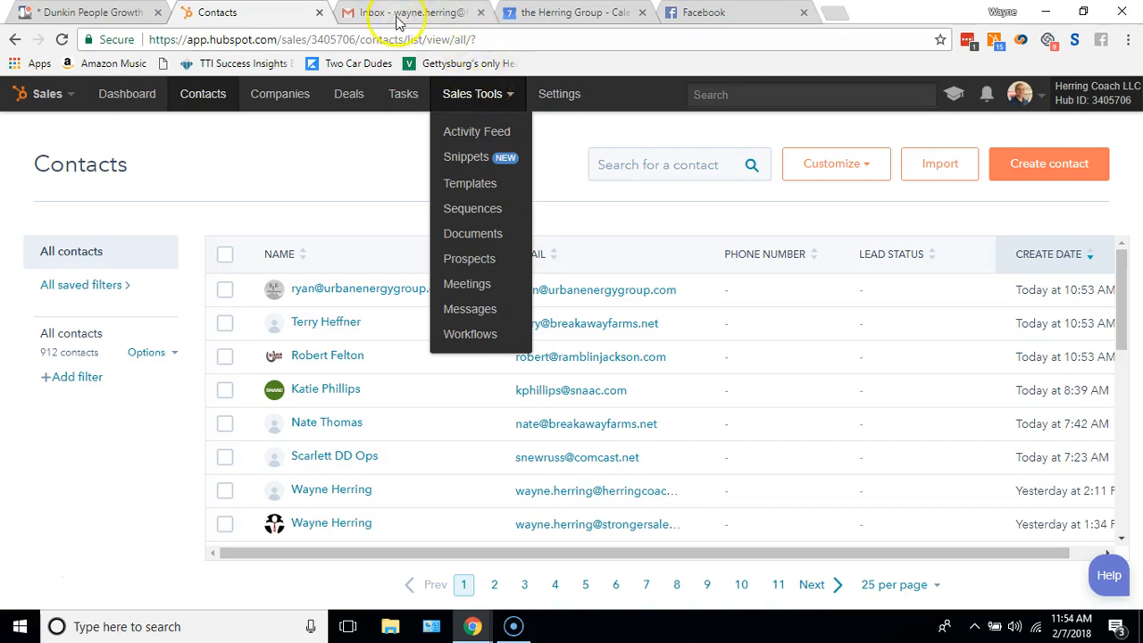
pyautogui.moveTo(388, 12)
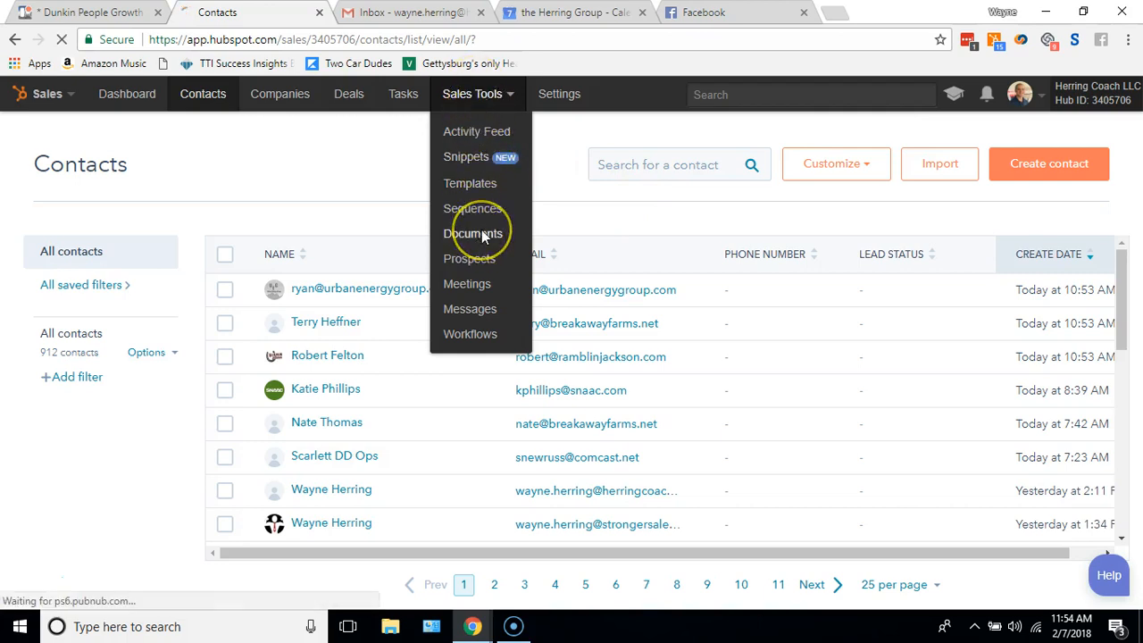
# Step: Go to the Documents library and scroll through its five uploaded PDFs
pyautogui.click(473, 233)
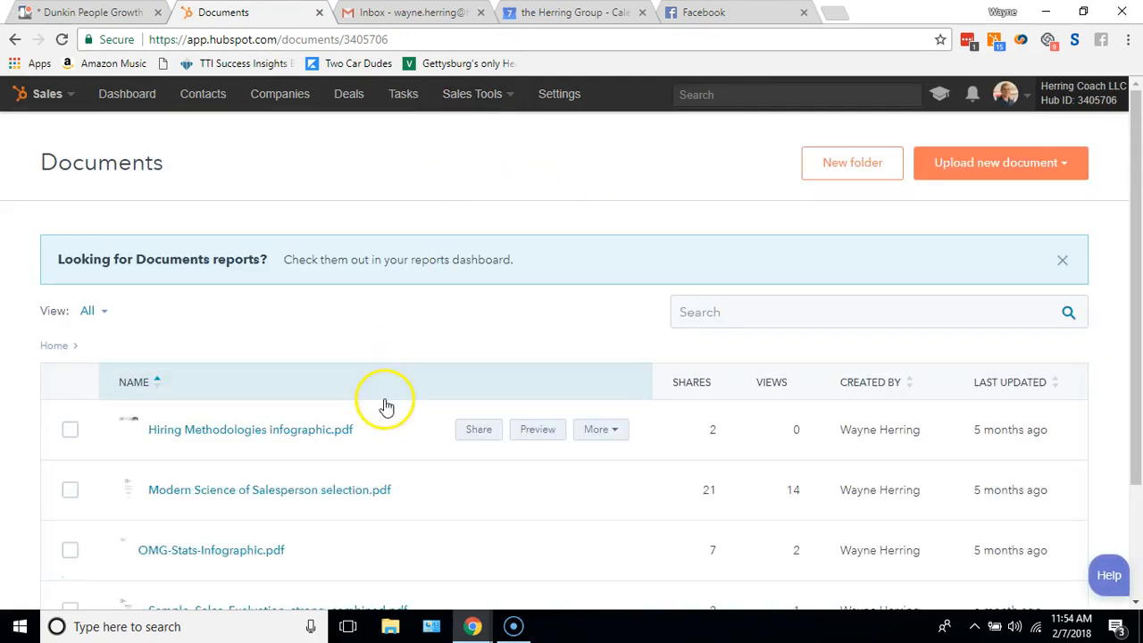
pyautogui.scroll(-3)
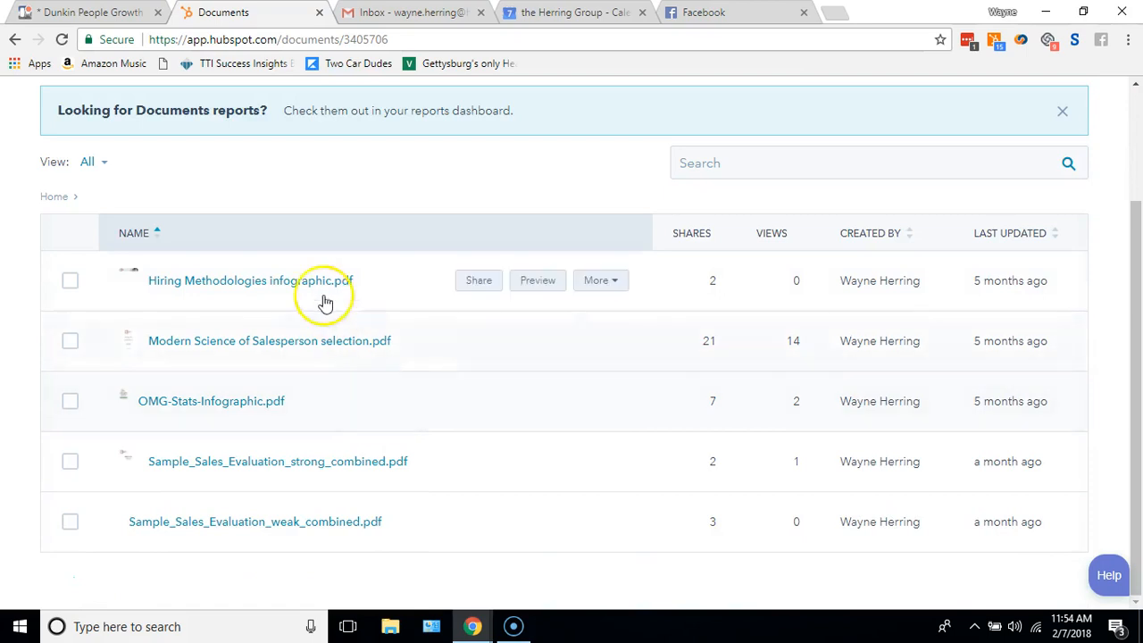
pyautogui.moveTo(273, 284)
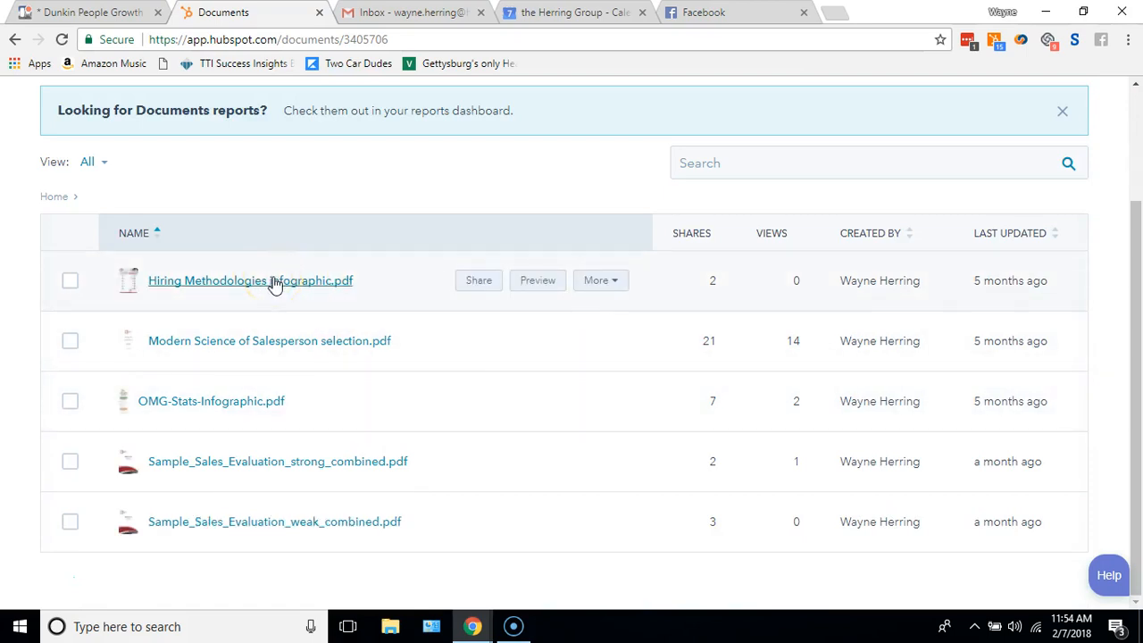
pyautogui.moveTo(277, 340)
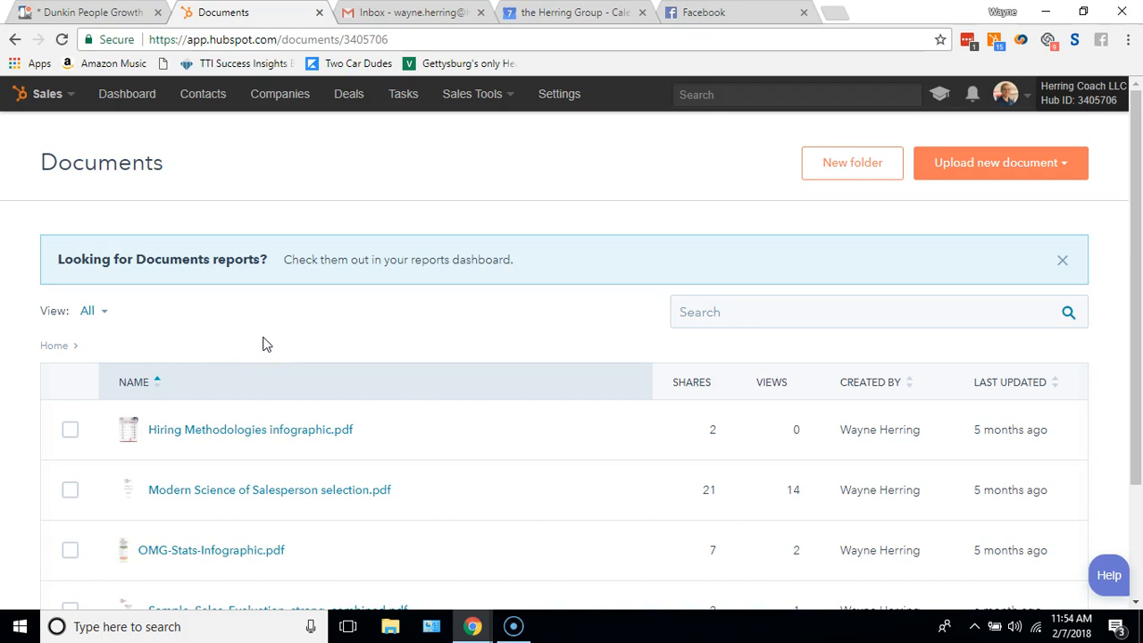
pyautogui.moveTo(265, 337)
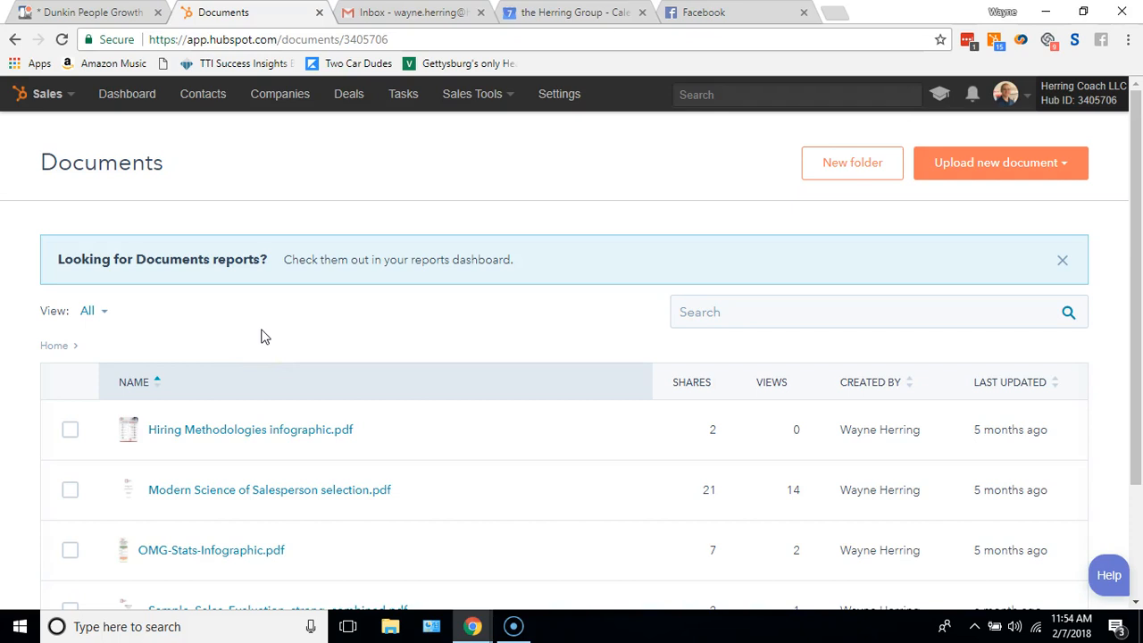
pyautogui.moveTo(975, 301)
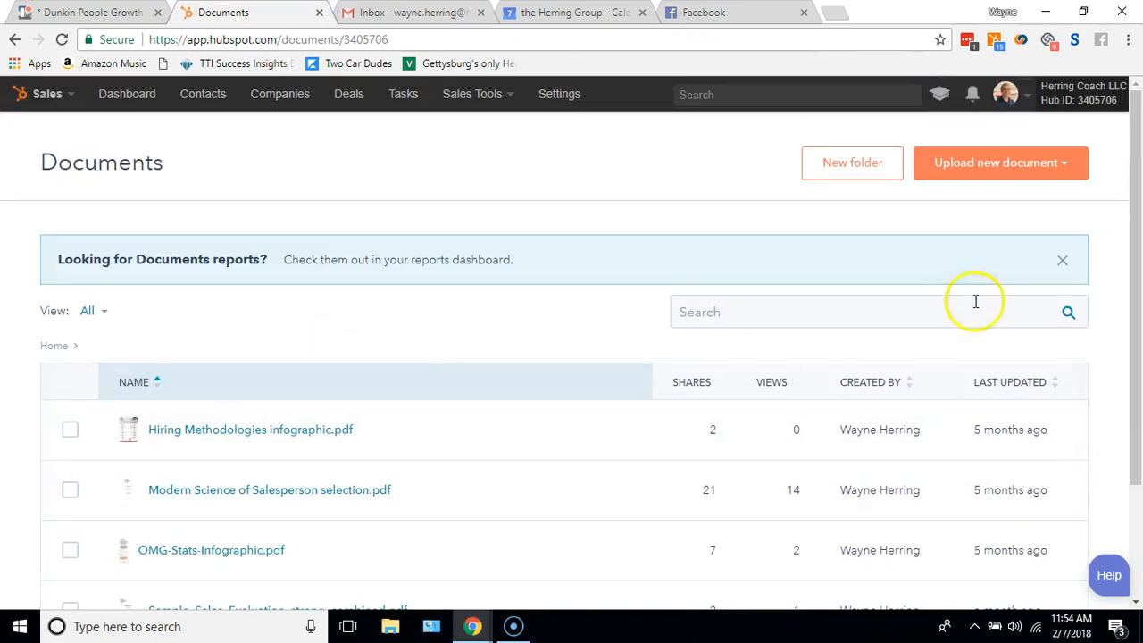
pyautogui.moveTo(578, 198)
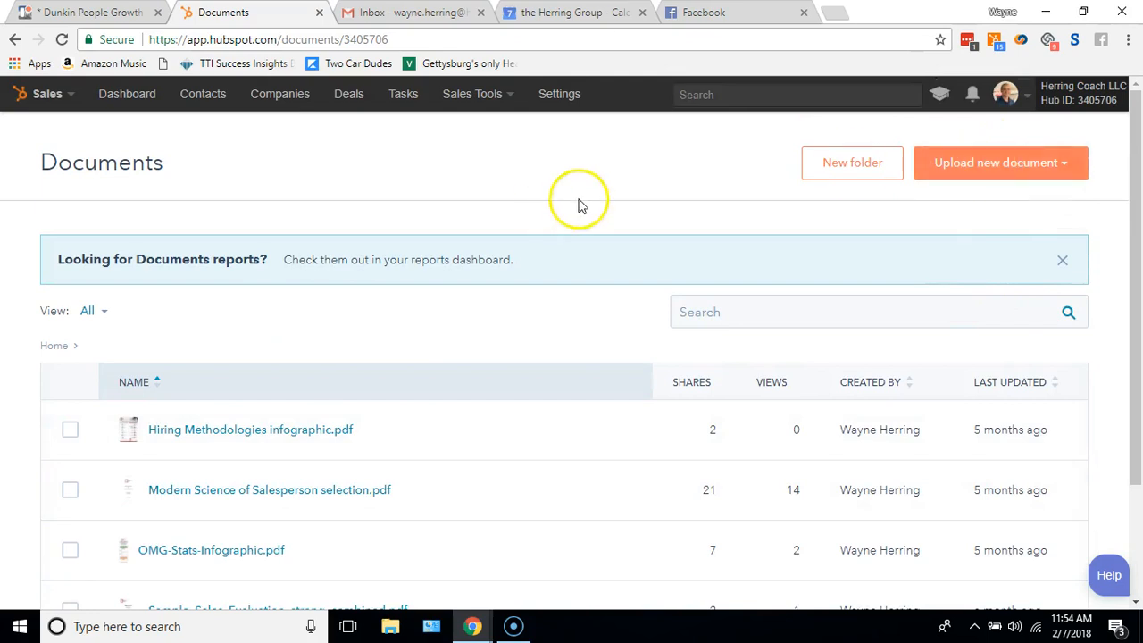
pyautogui.moveTo(597, 140)
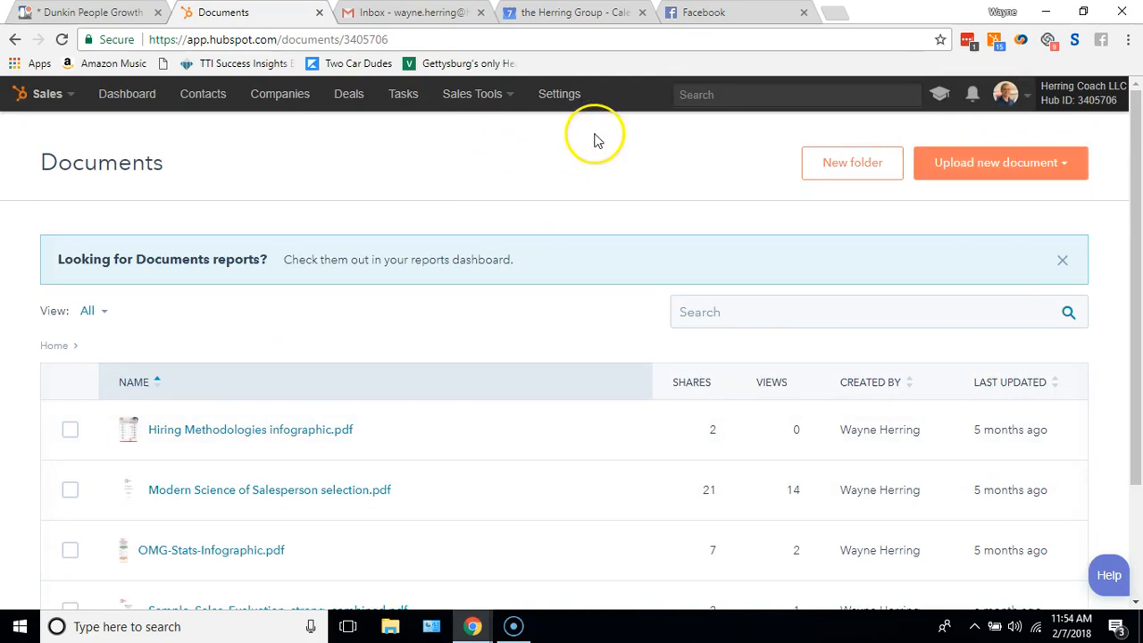
pyautogui.moveTo(1026, 163)
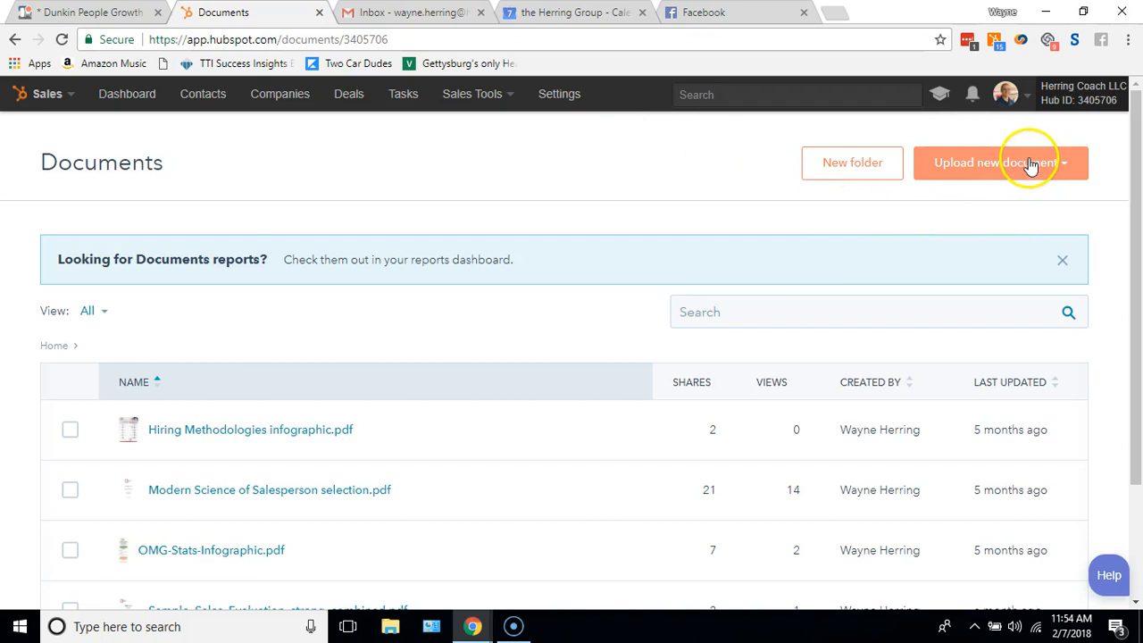
# Step: Start uploading a new document as a local file from this computer
pyautogui.click(996, 162)
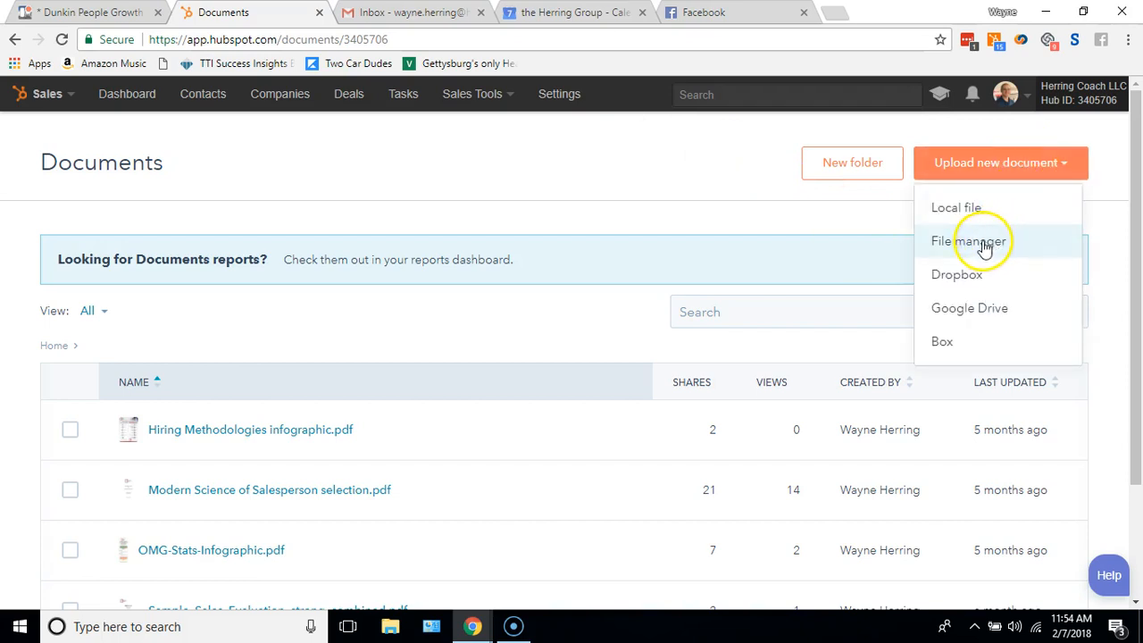
pyautogui.moveTo(978, 303)
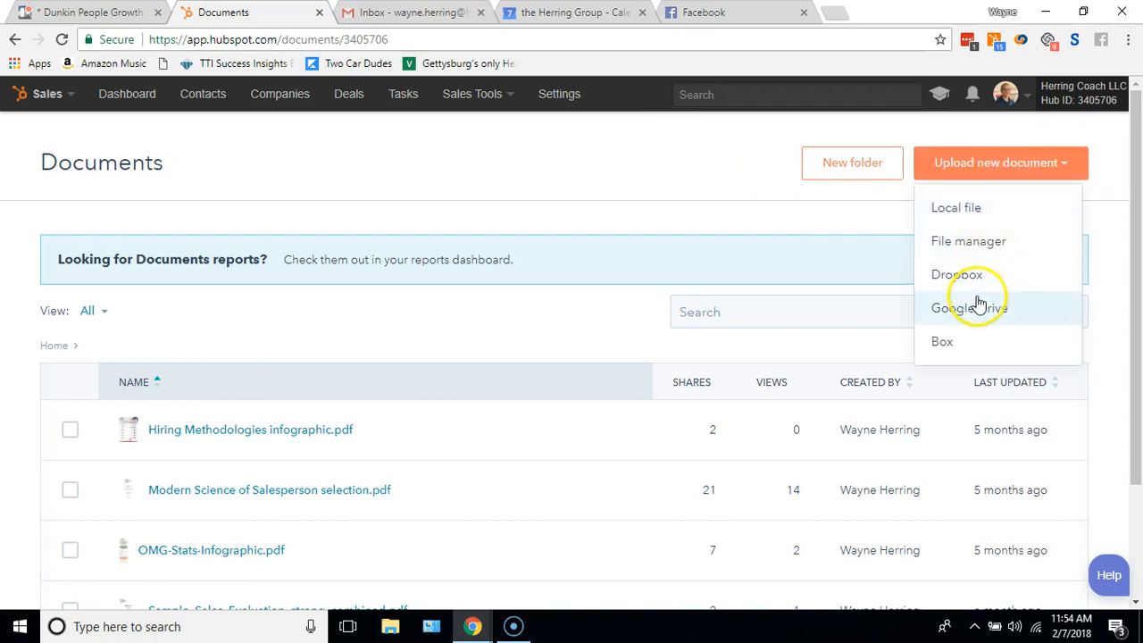
pyautogui.moveTo(968, 341)
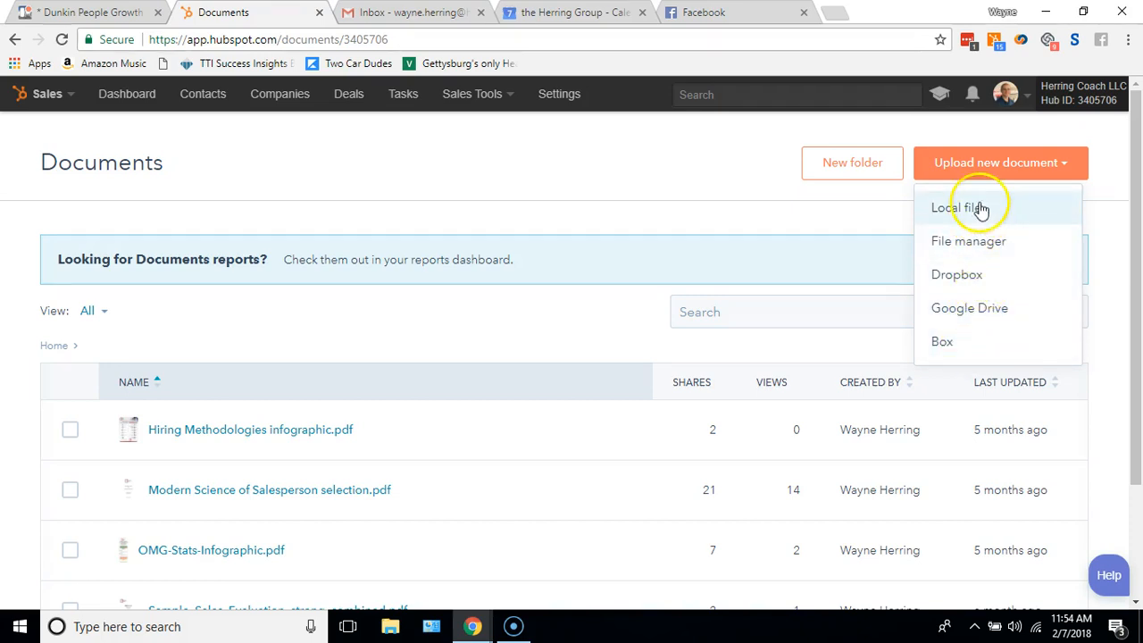
pyautogui.click(957, 207)
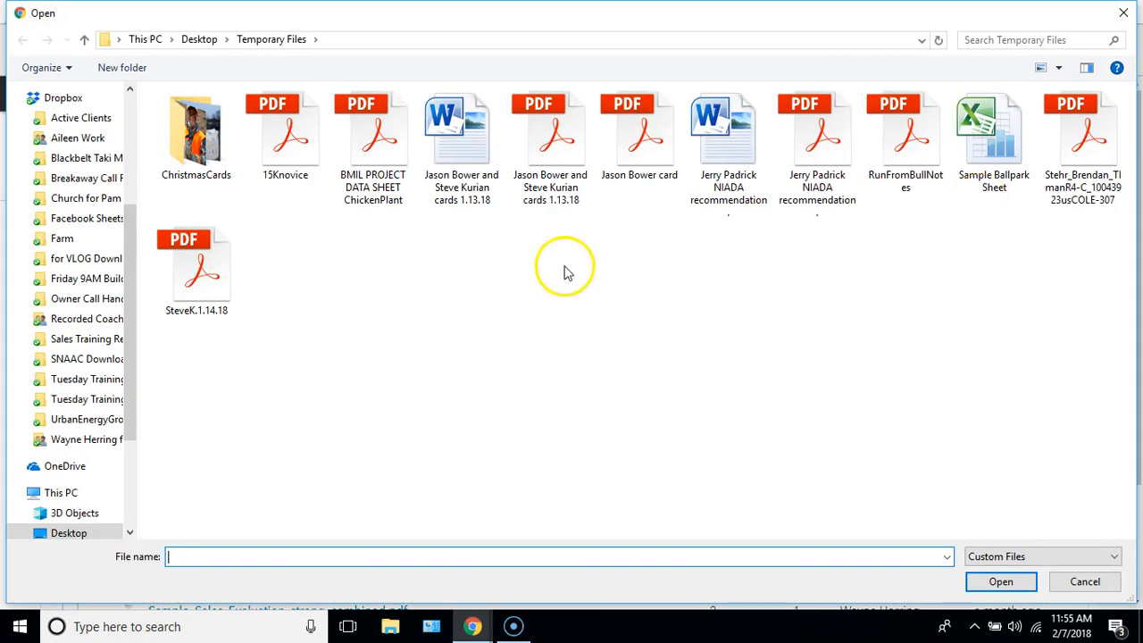
pyautogui.moveTo(304, 268)
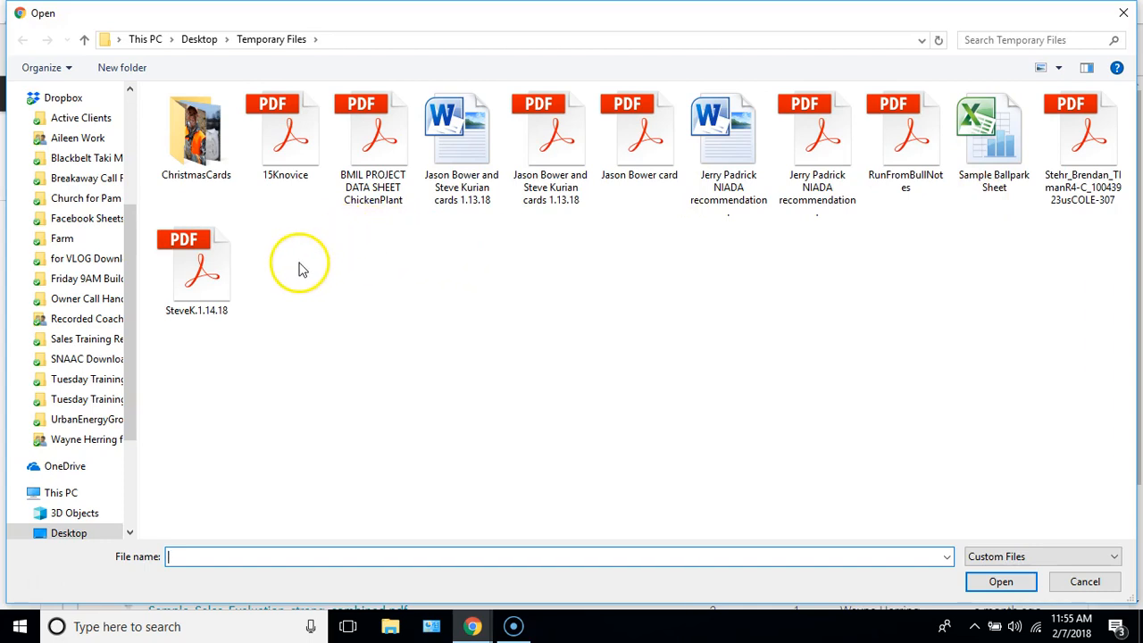
pyautogui.moveTo(580, 214)
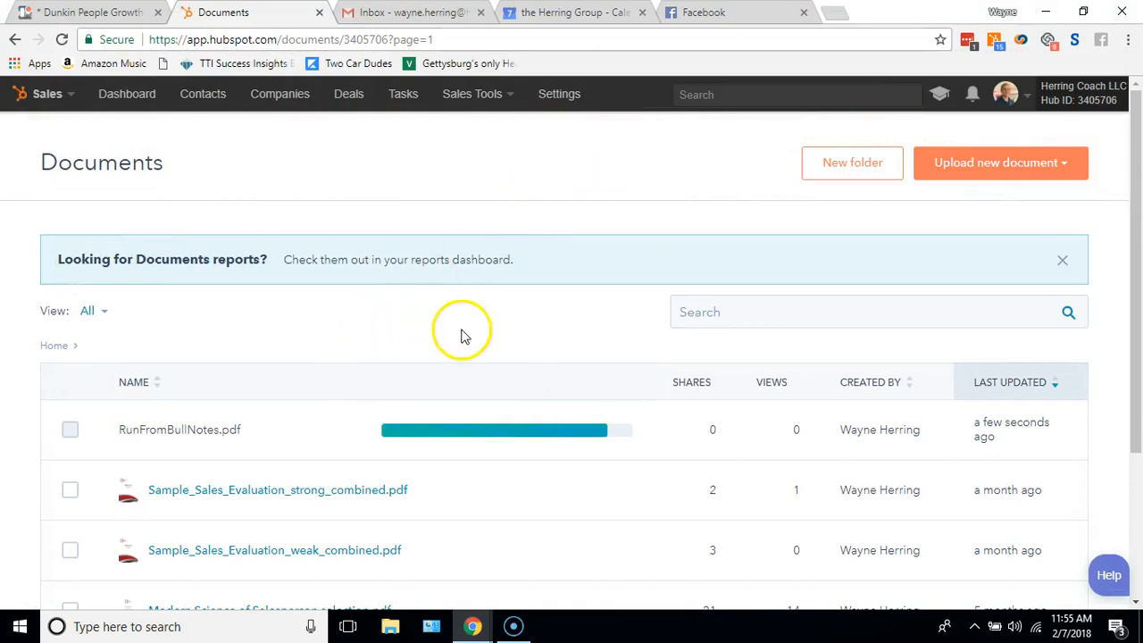
pyautogui.moveTo(399, 399)
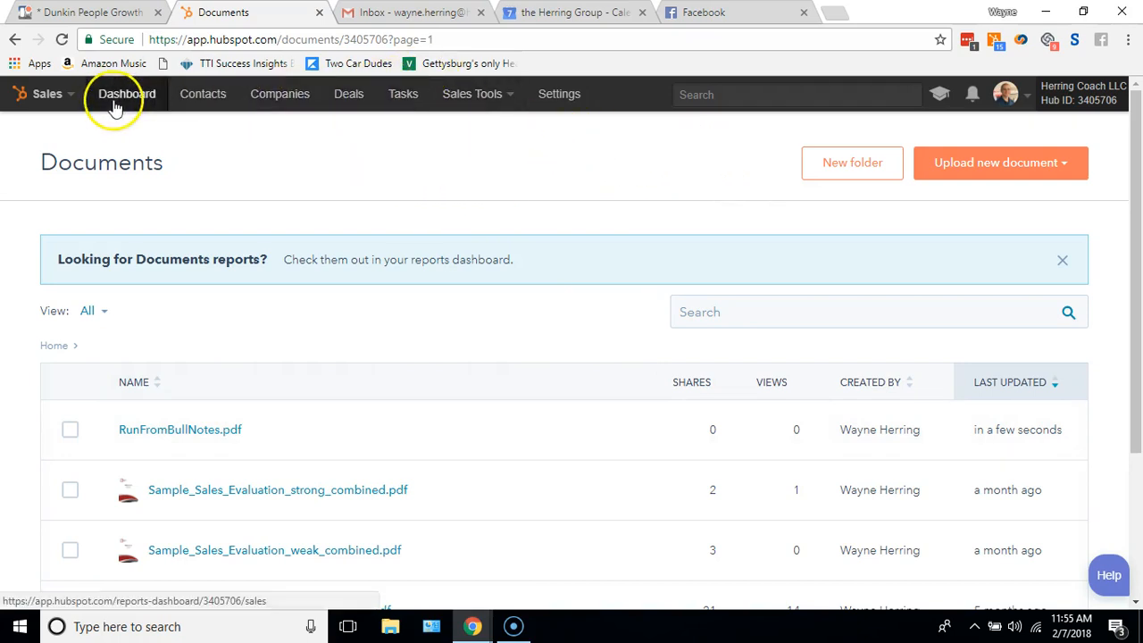
pyautogui.moveTo(204, 93)
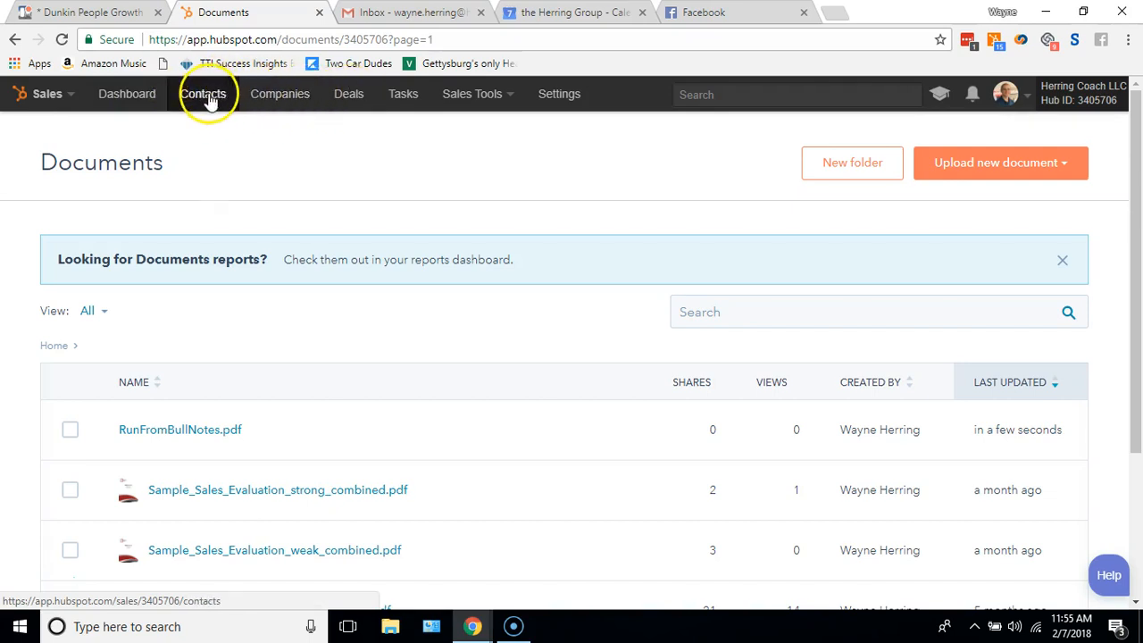
pyautogui.click(203, 93)
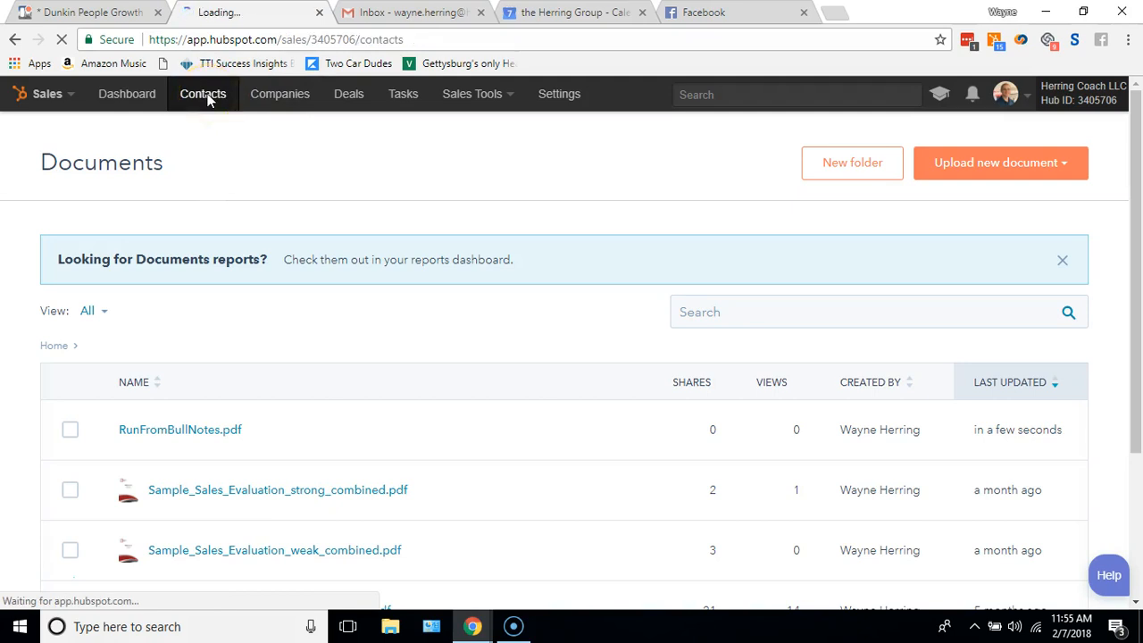
pyautogui.click(202, 94)
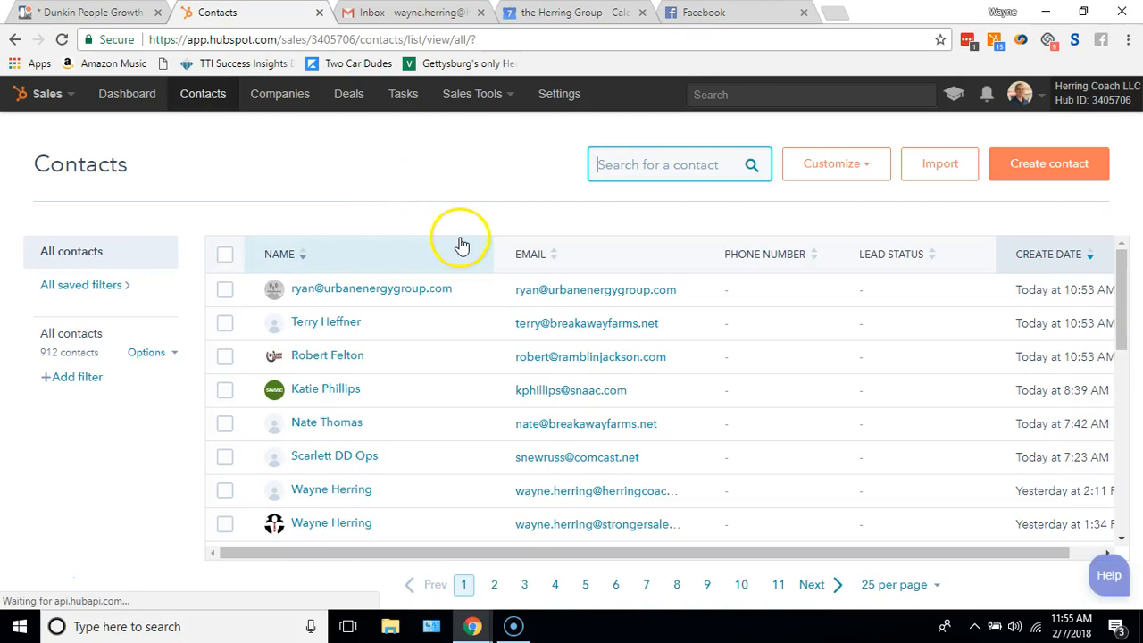
pyautogui.moveTo(345, 289)
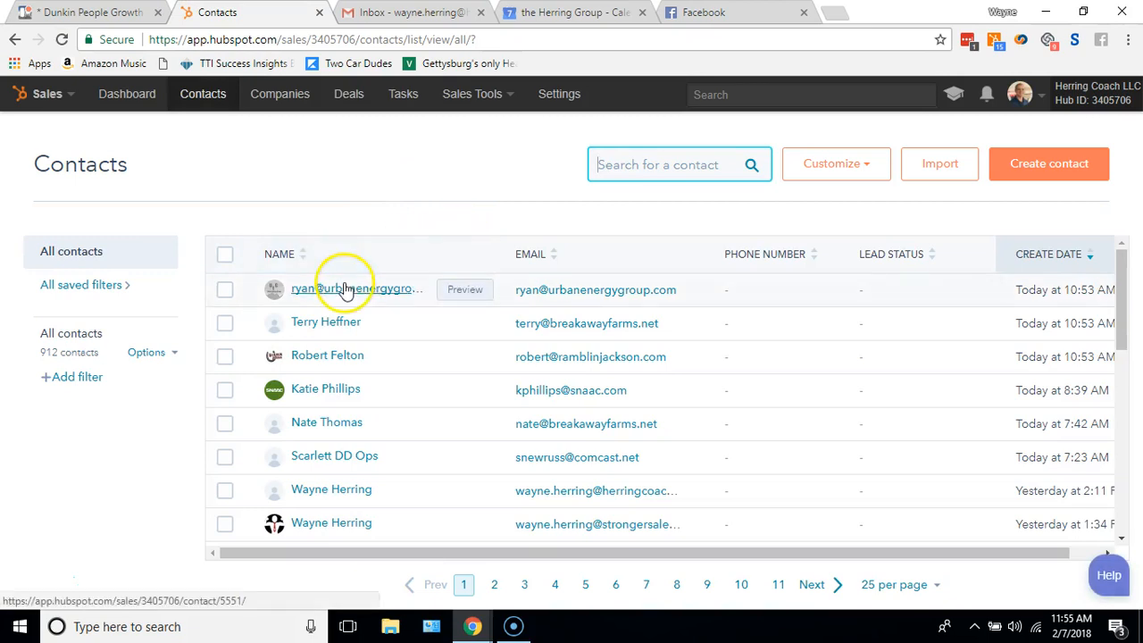
pyautogui.moveTo(578, 424)
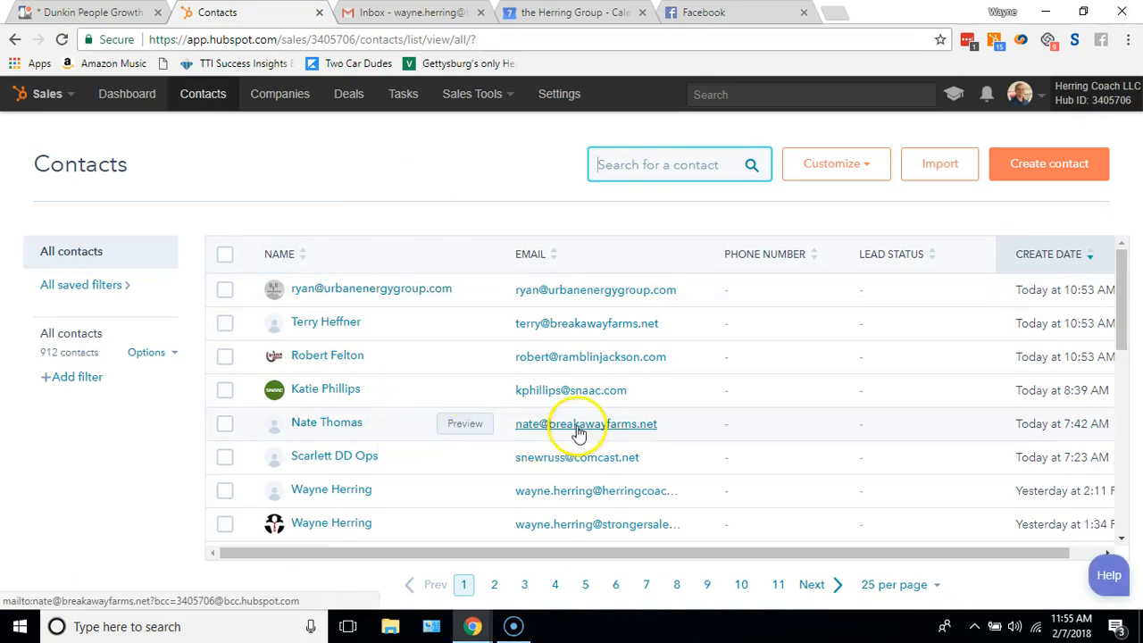
pyautogui.click(326, 421)
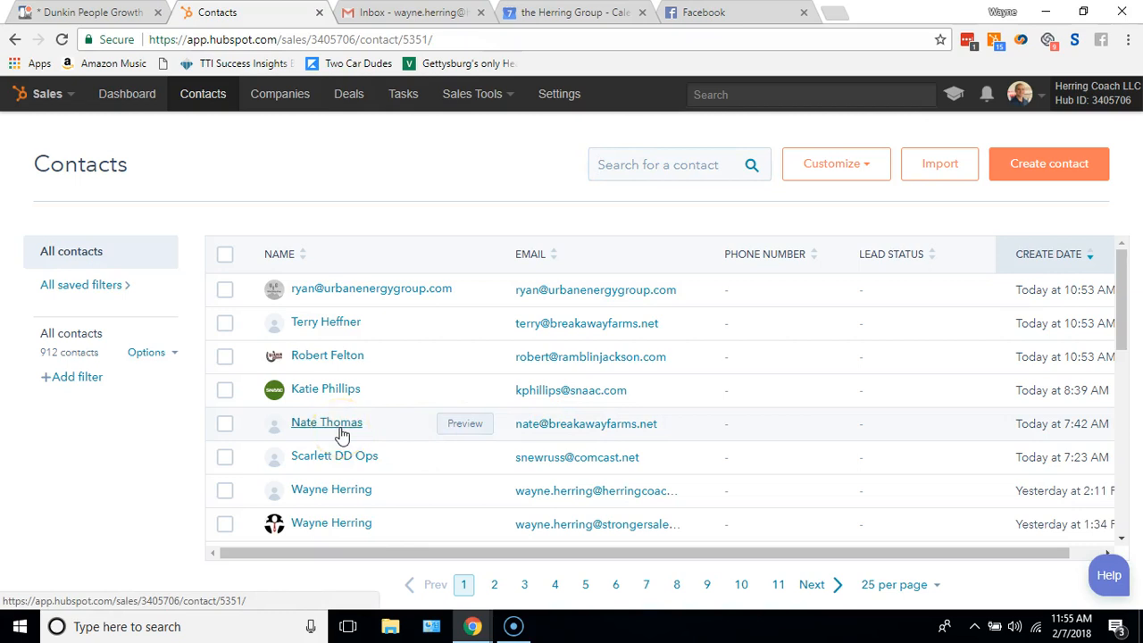
pyautogui.click(326, 422)
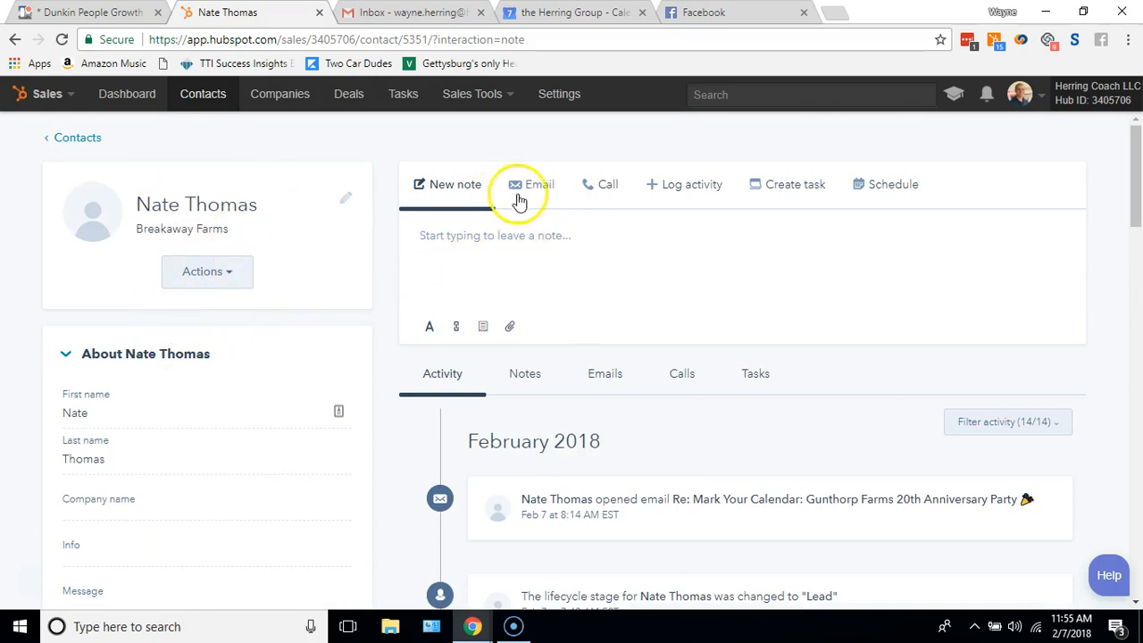
pyautogui.click(531, 184)
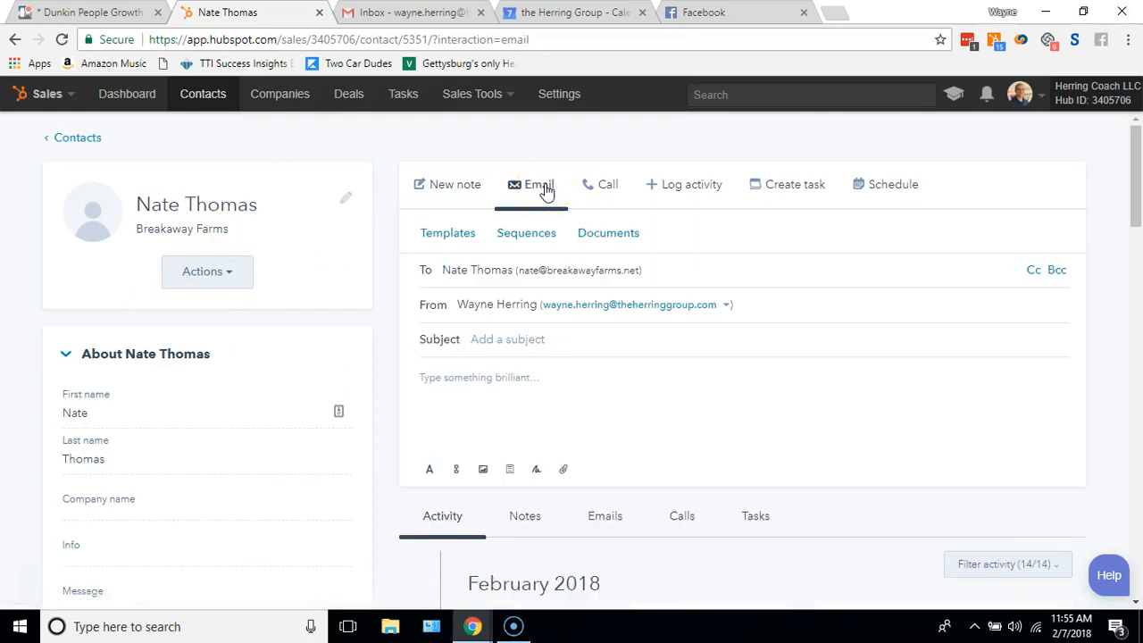
pyautogui.scroll(-3)
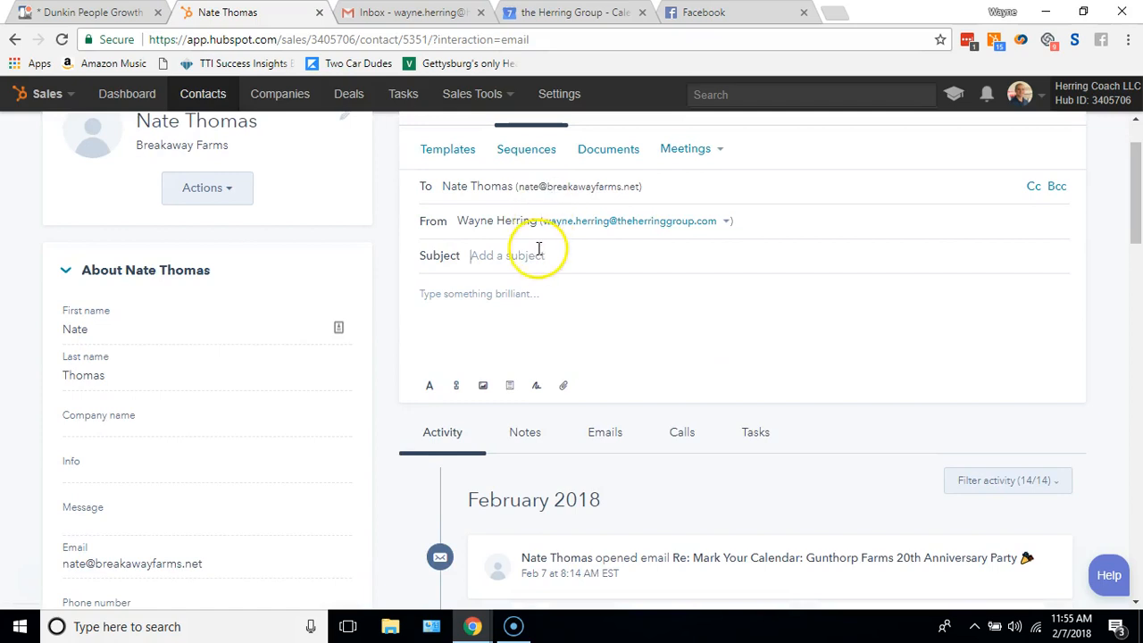
pyautogui.write('Run from')
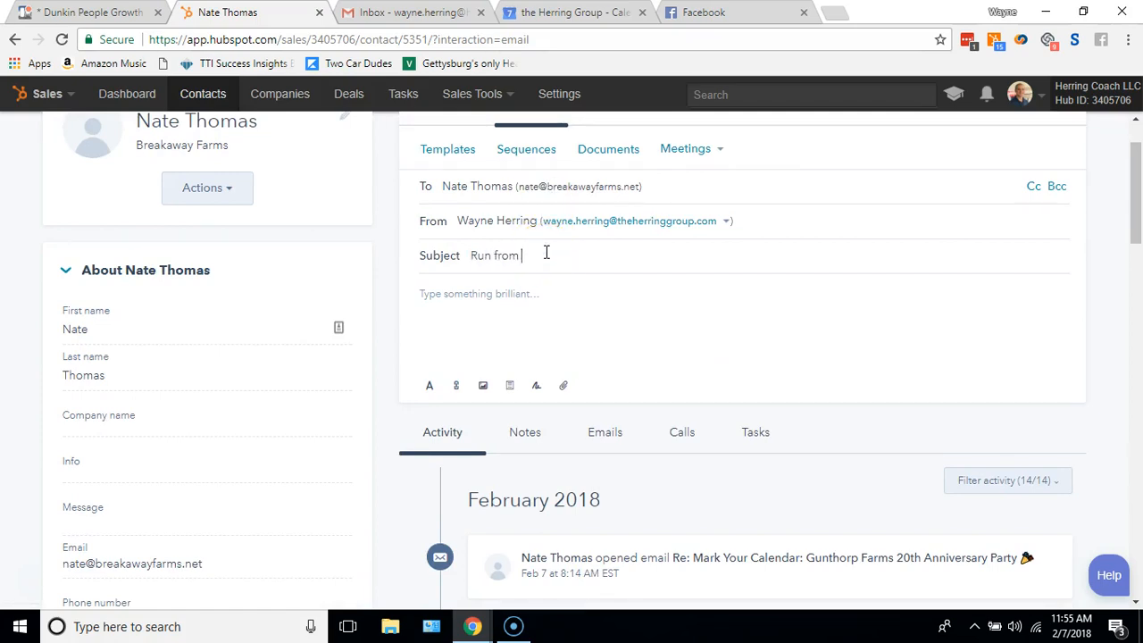
pyautogui.write('the Bull')
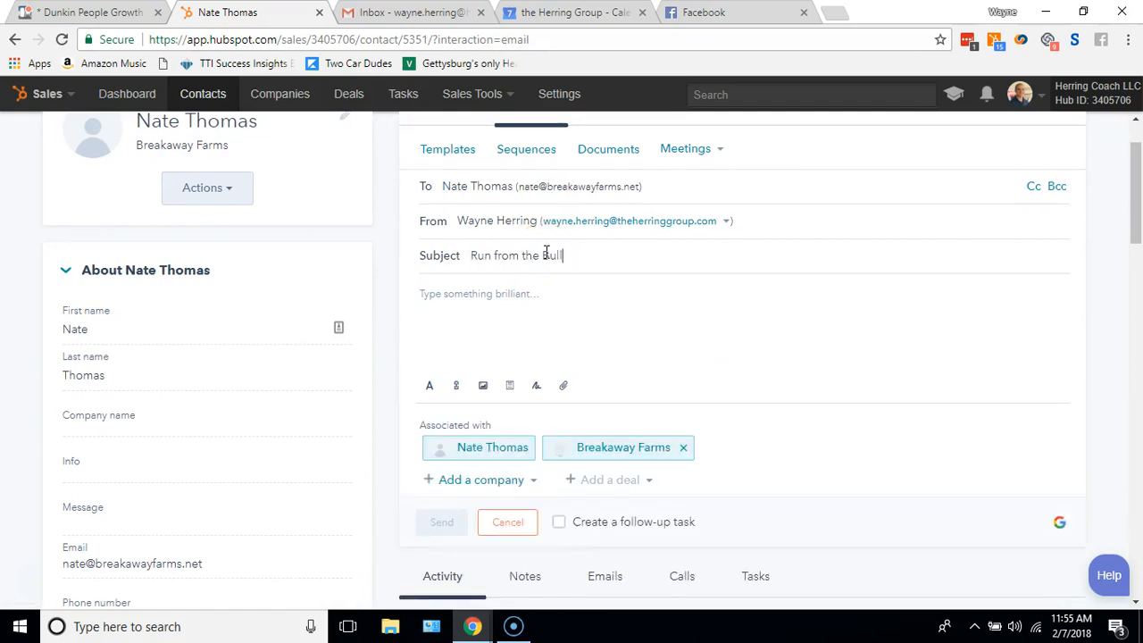
# Step: Write the body sharing the Run from the Bull Exercise notes, signed Wayne
pyautogui.write('Nate,')
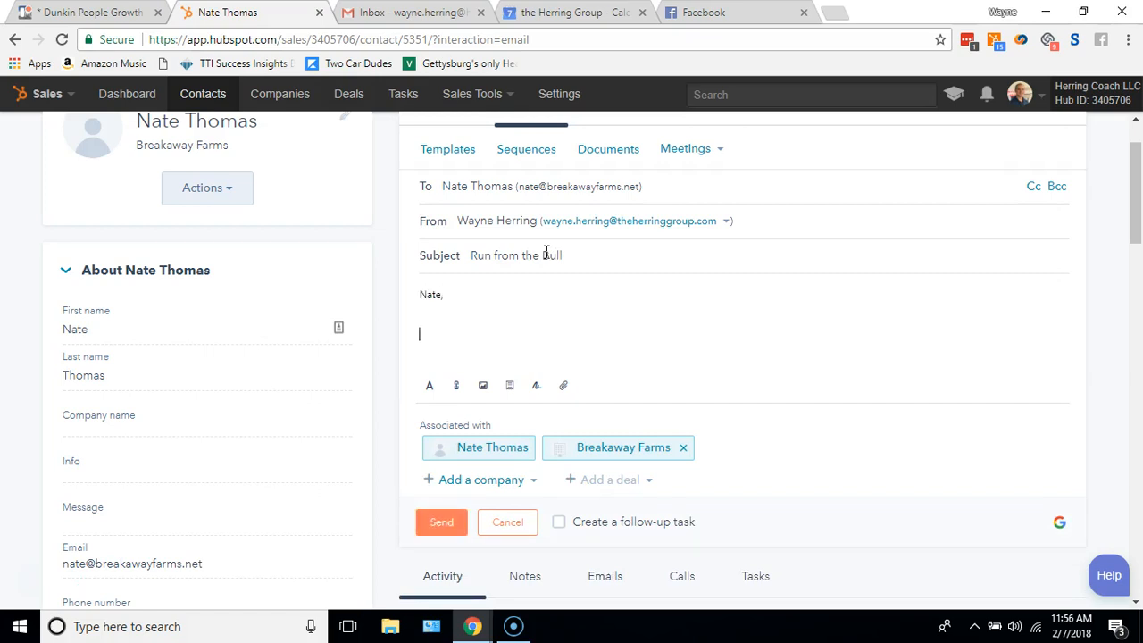
pyautogui.write('Here are the')
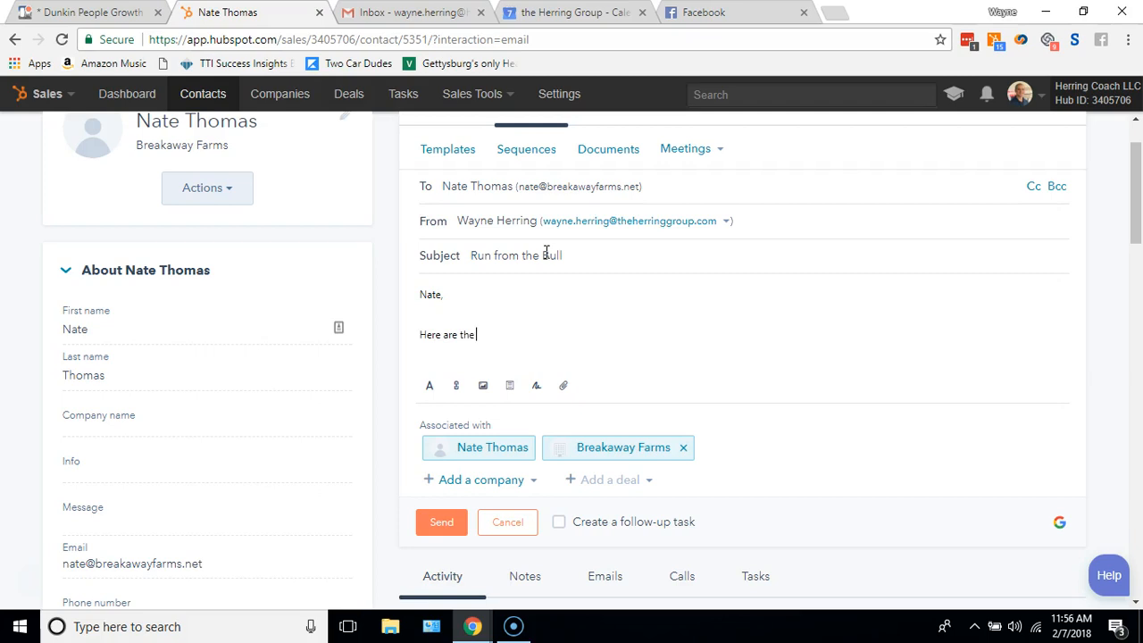
pyautogui.write('notes on')
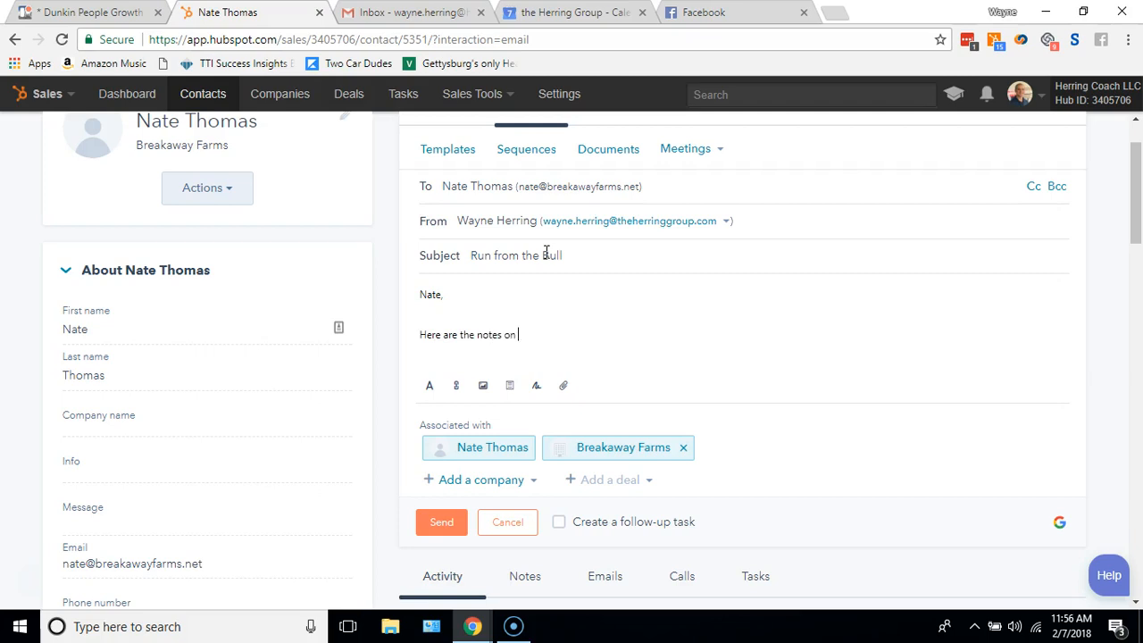
pyautogui.write('that Run from the Bull')
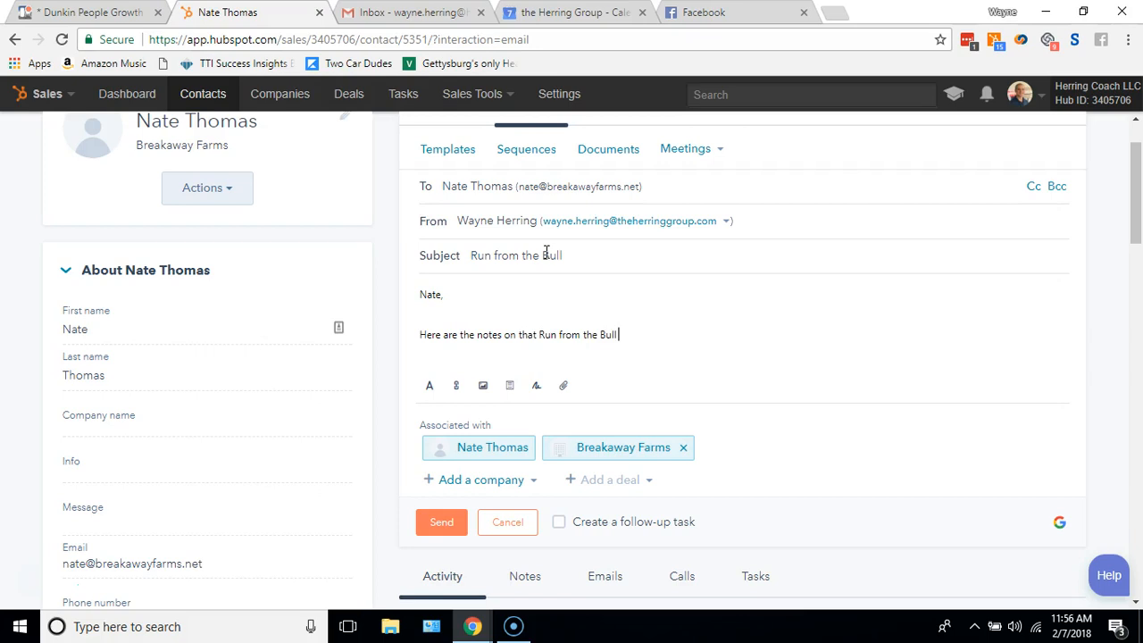
pyautogui.write('Exercise')
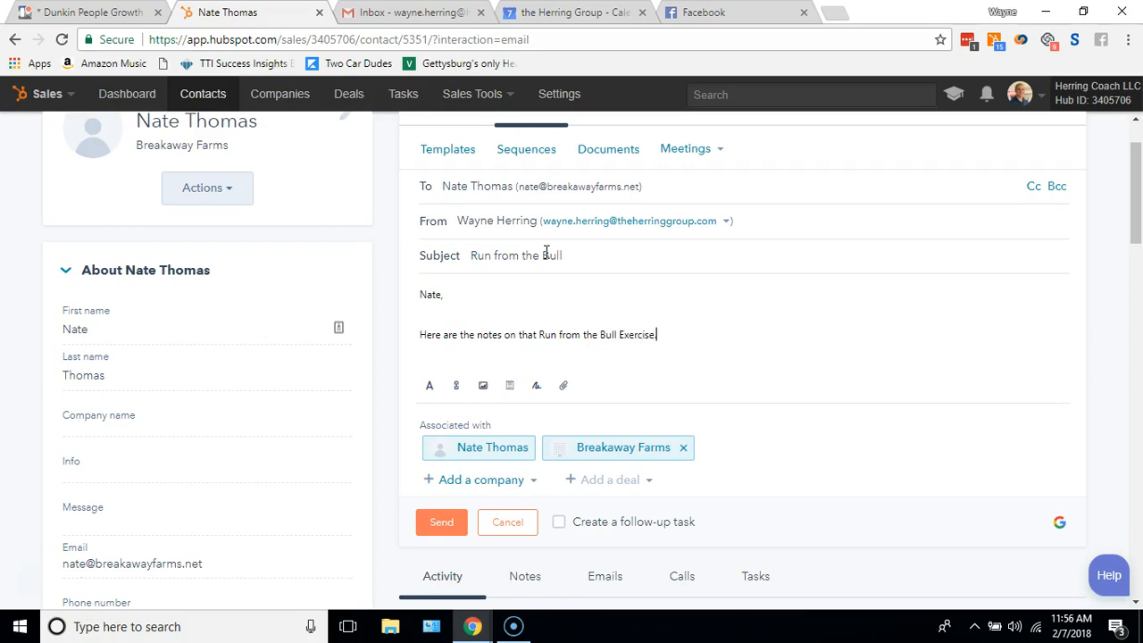
pyautogui.write('Enjoy and')
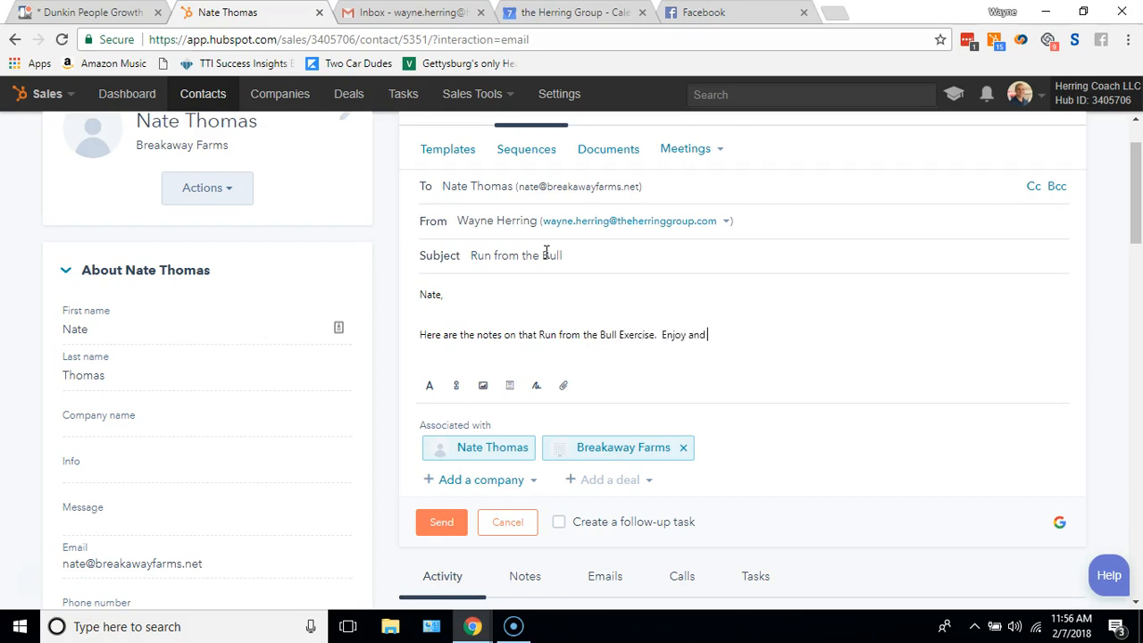
pyautogui.write('Implement')
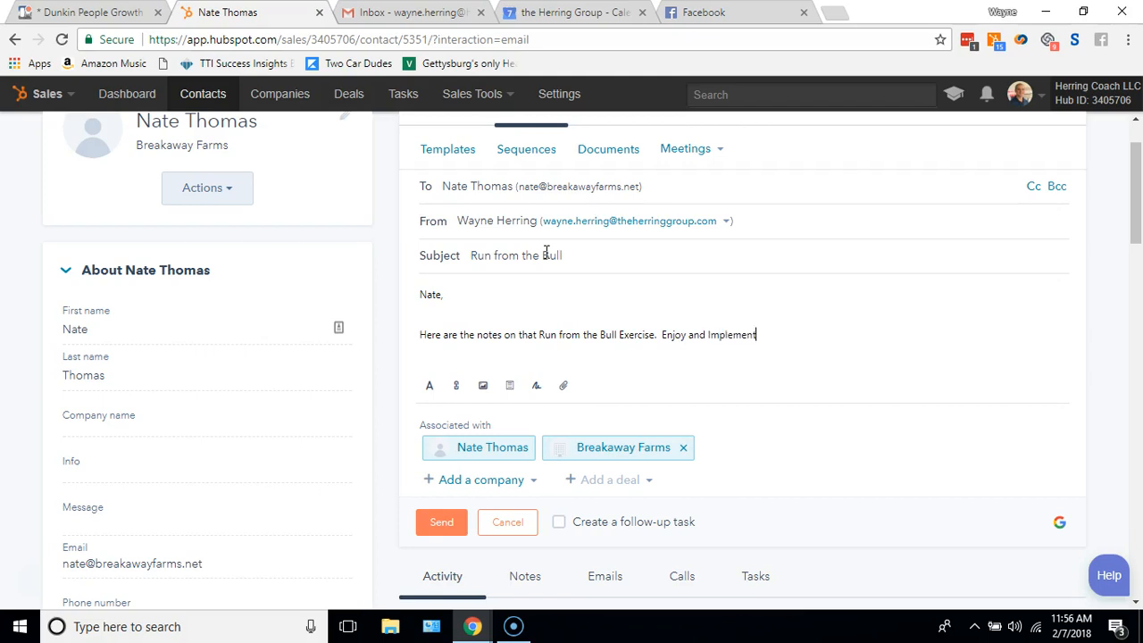
pyautogui.write('W')
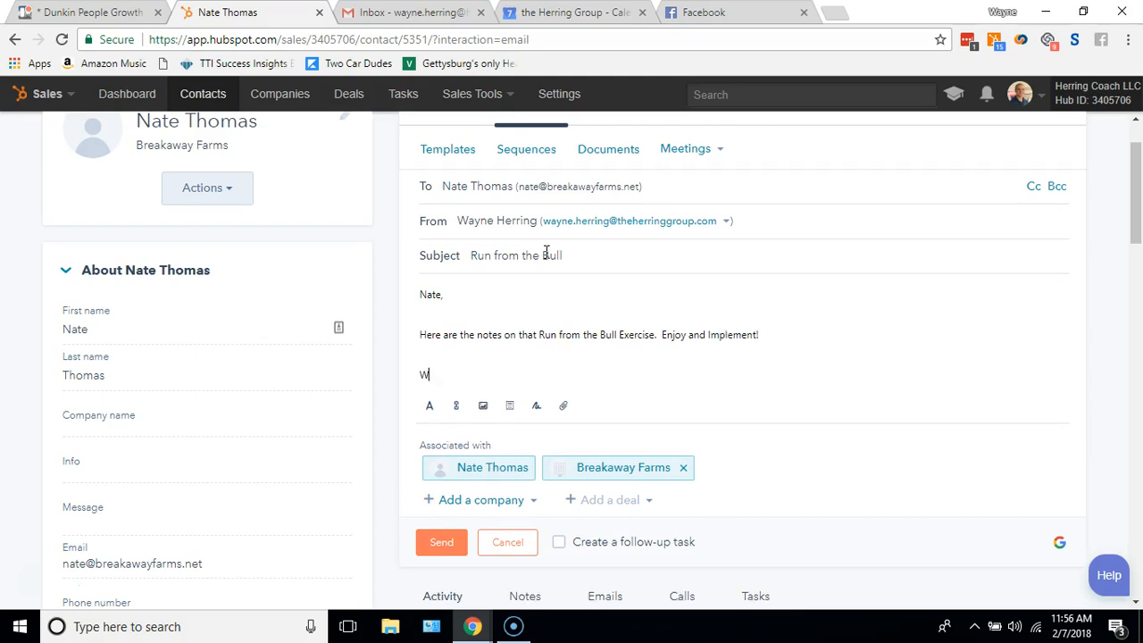
pyautogui.write('ayne')
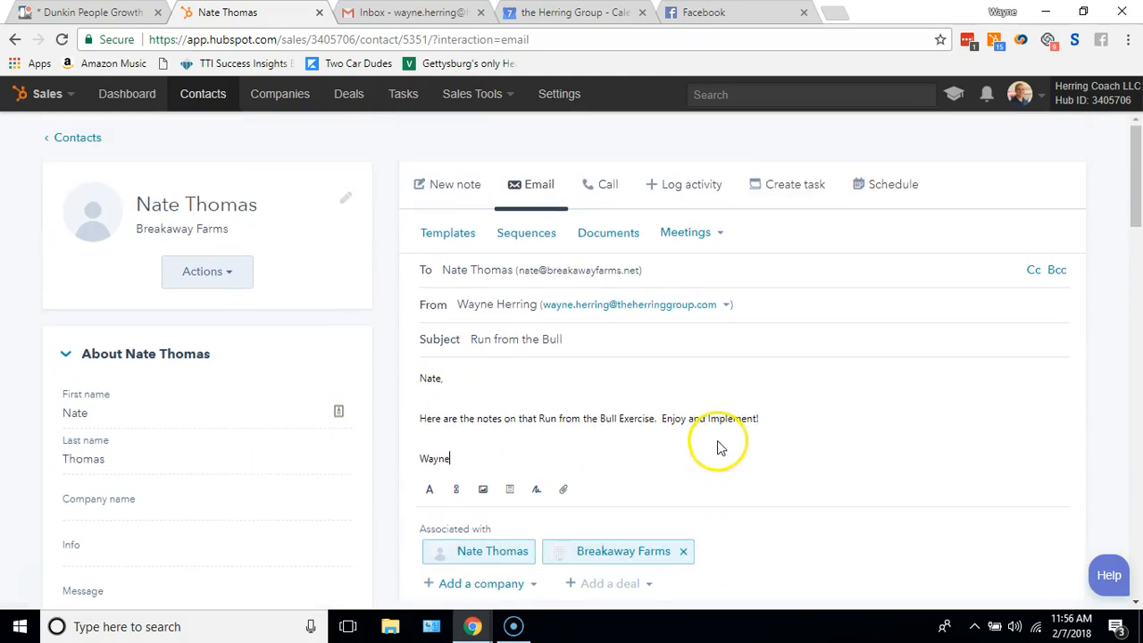
pyautogui.scroll(-3)
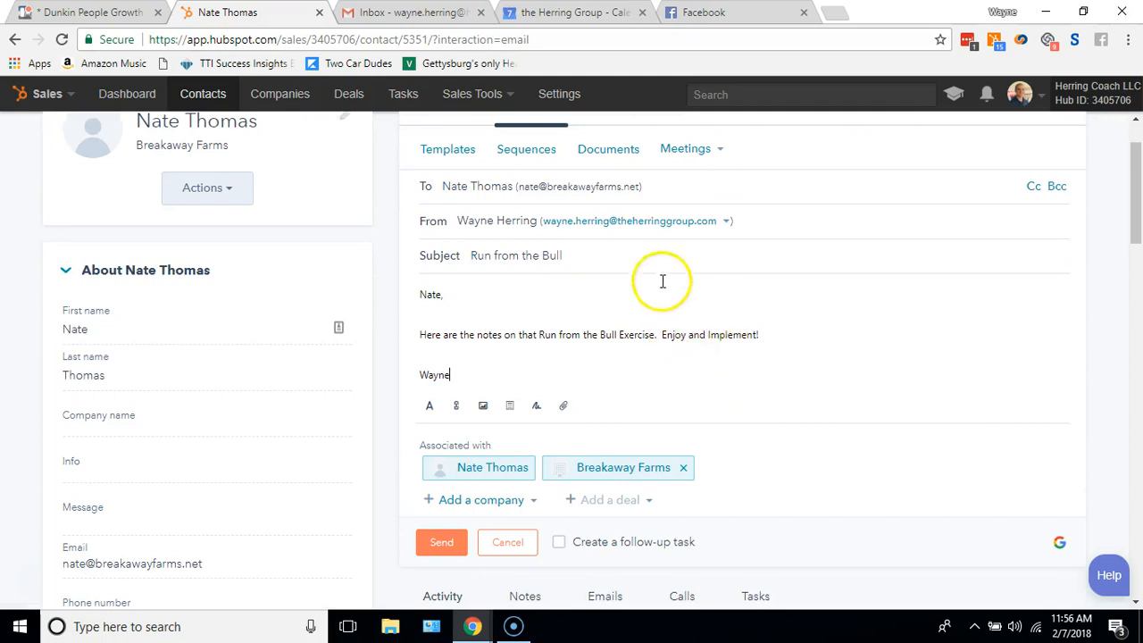
# Step: Insert the RunFromBullNotes.pdf link above the signature, listing all documents to find it
pyautogui.click(608, 148)
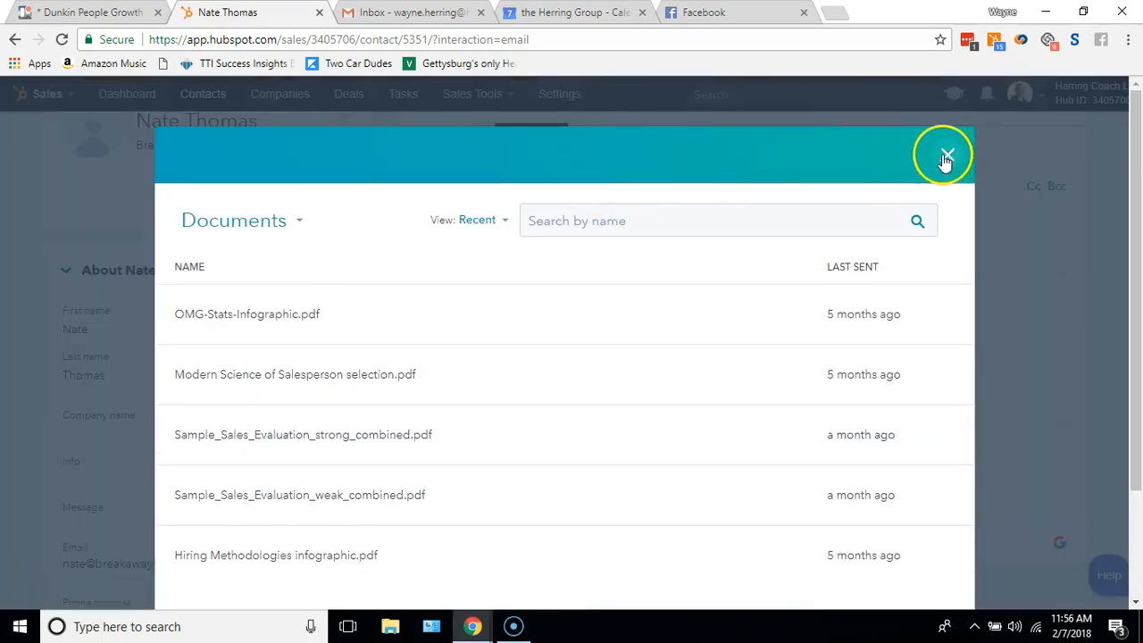
pyautogui.click(946, 154)
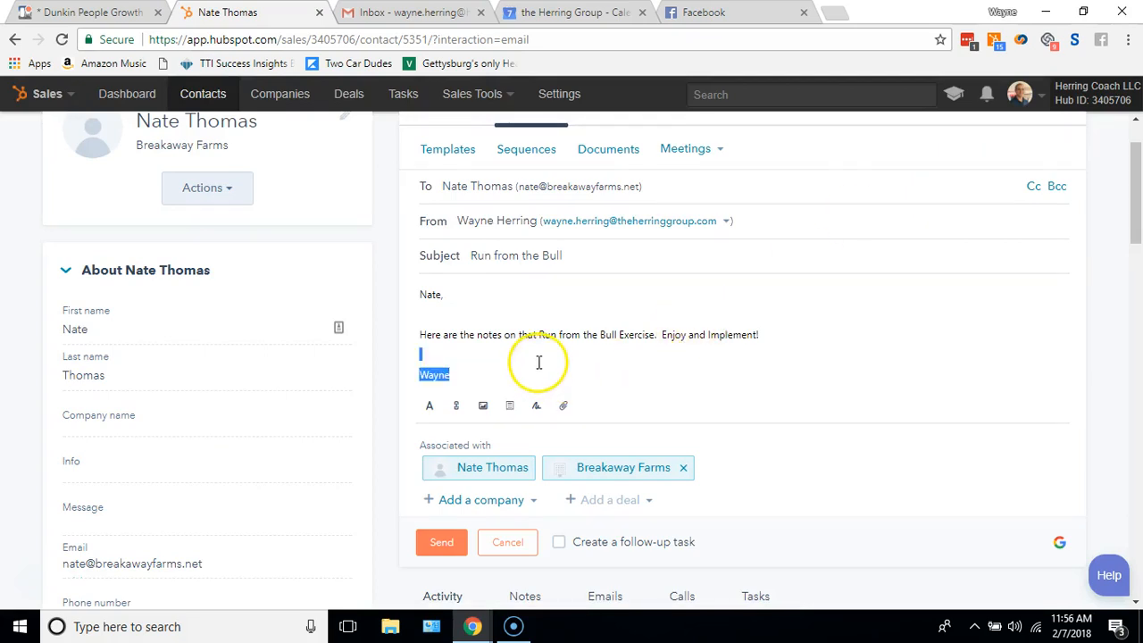
pyautogui.click(557, 347)
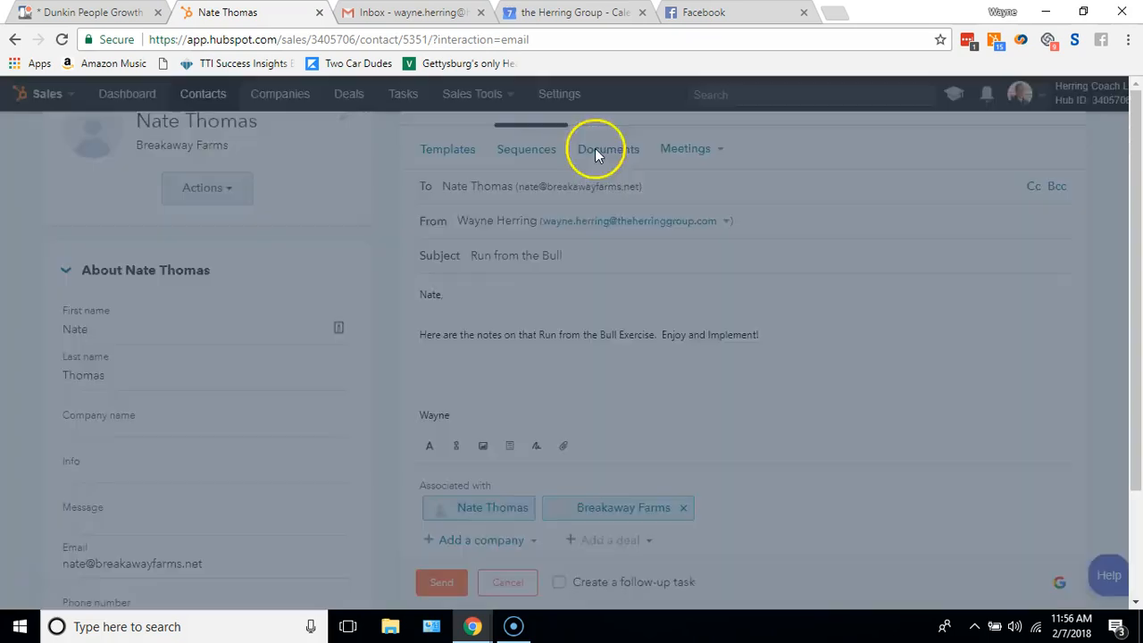
pyautogui.click(607, 148)
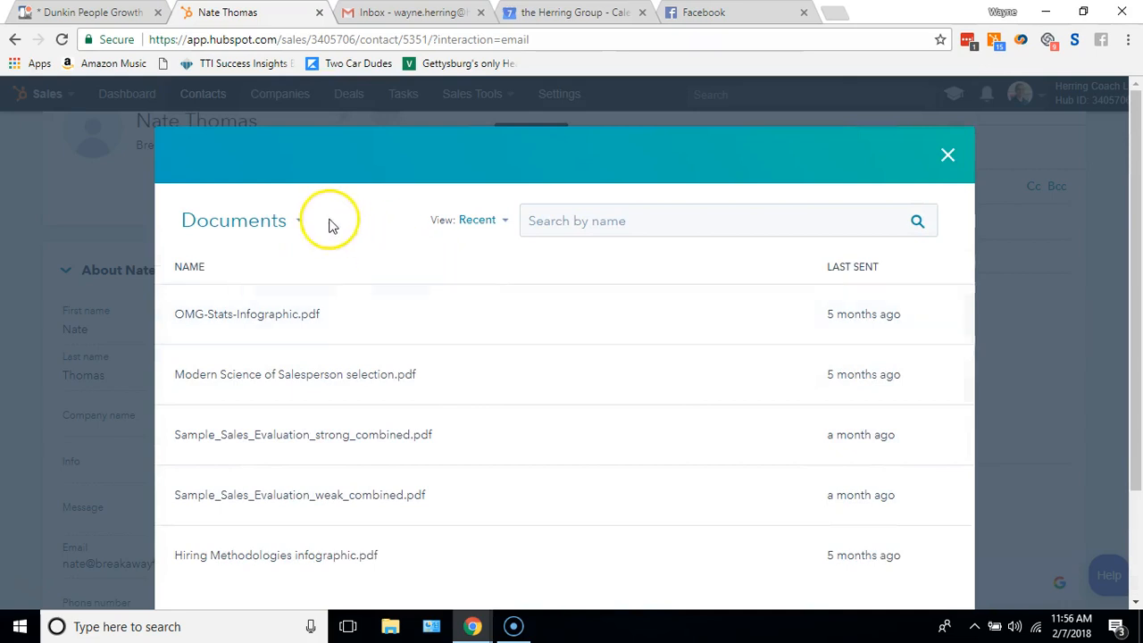
pyautogui.click(478, 220)
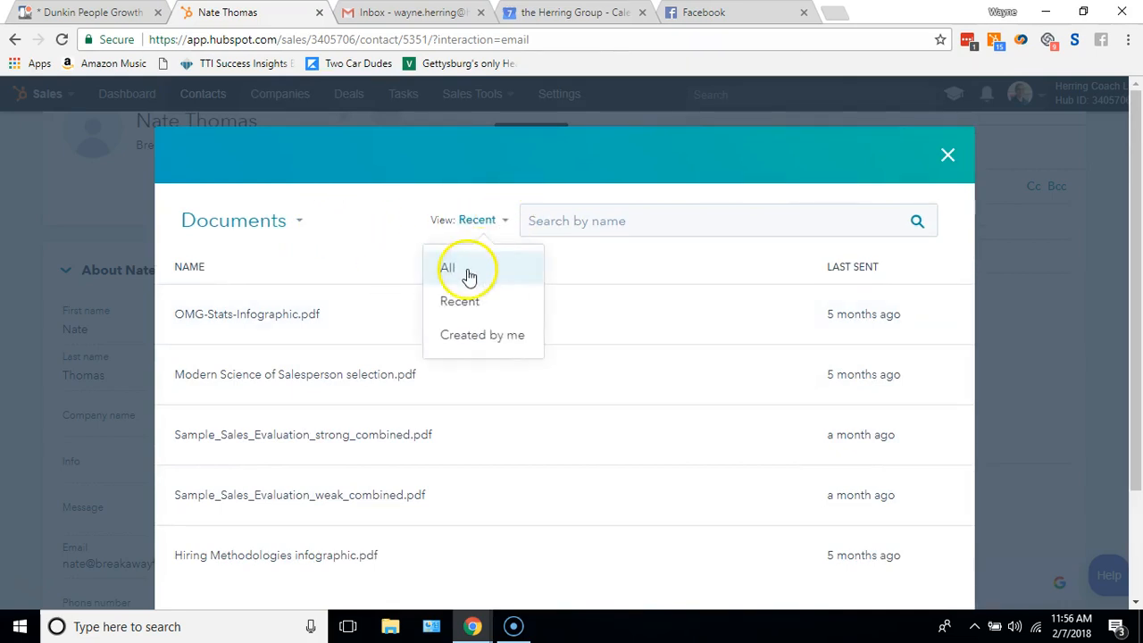
pyautogui.click(448, 268)
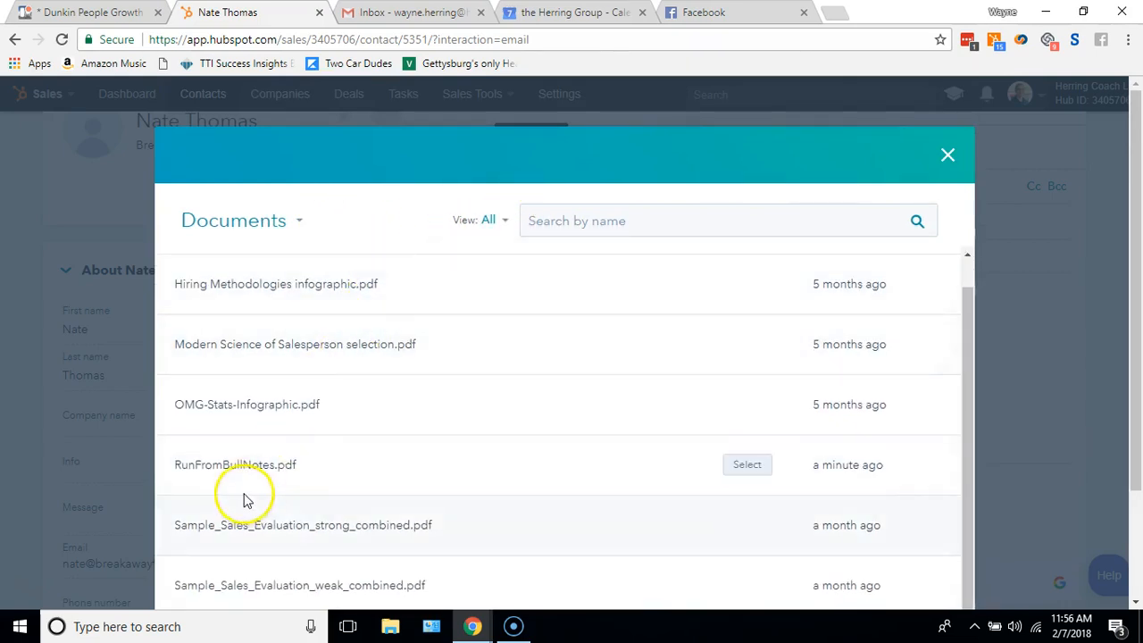
pyautogui.moveTo(598, 473)
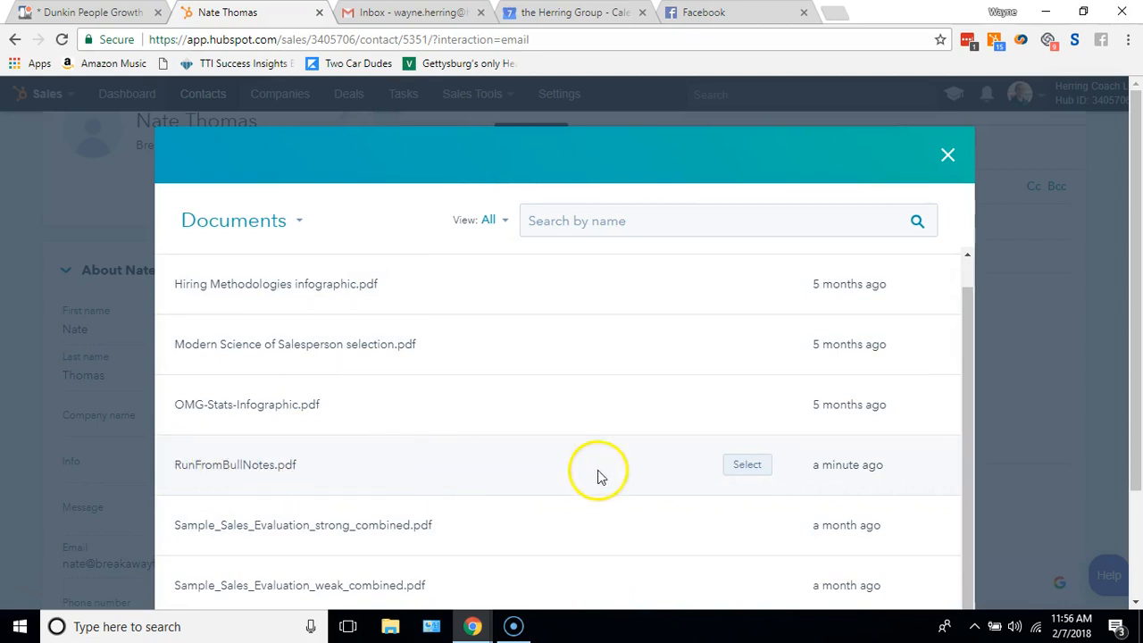
pyautogui.click(746, 464)
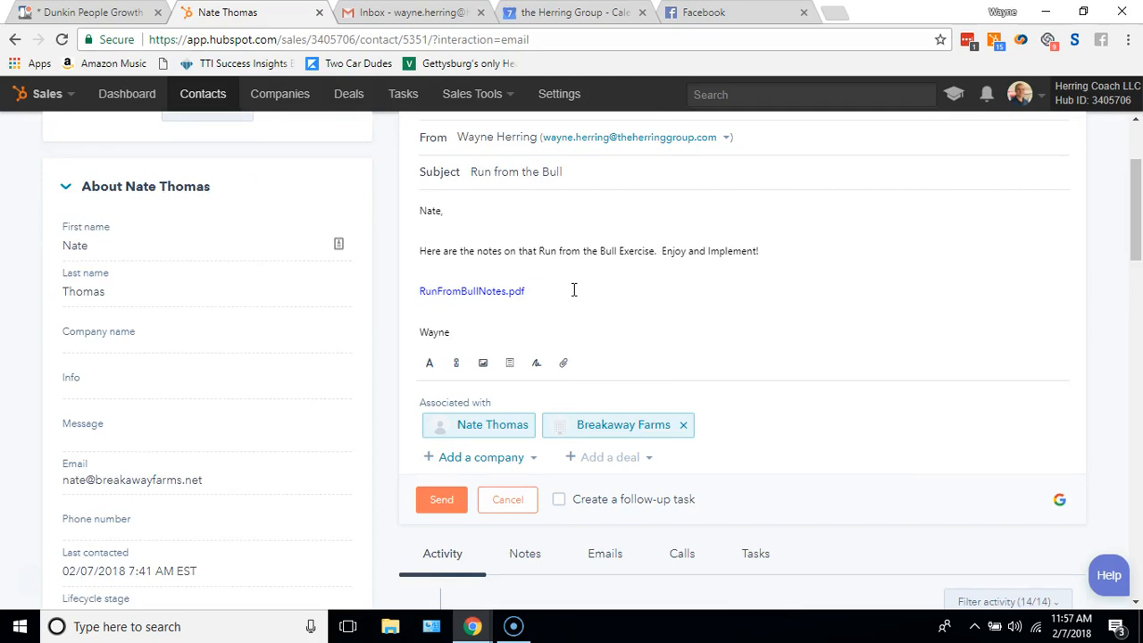
pyautogui.moveTo(562, 288)
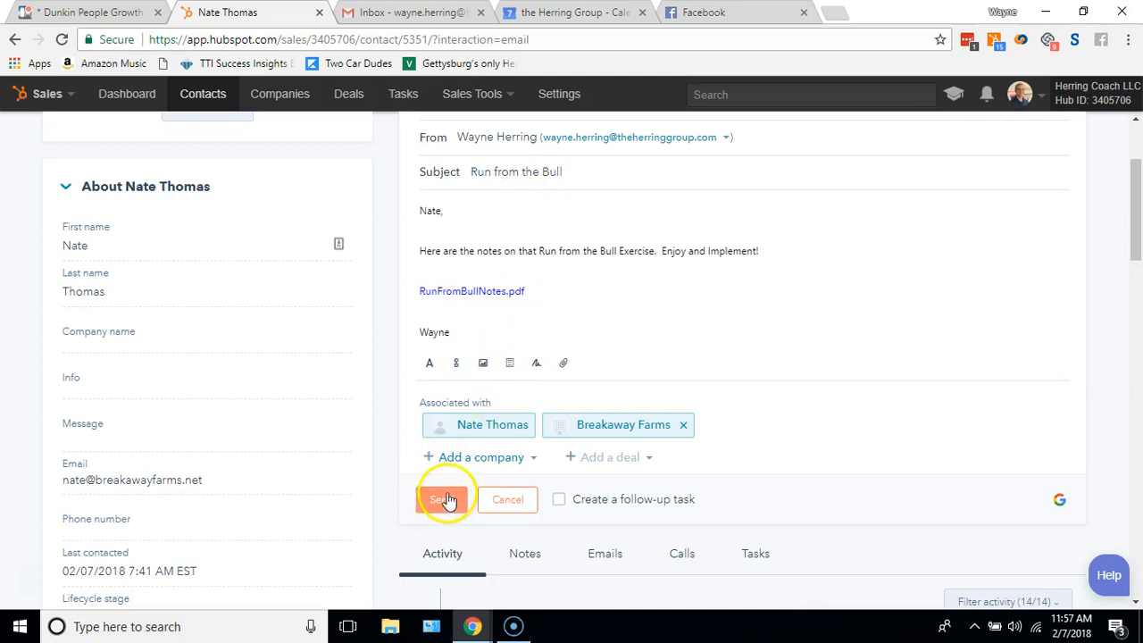
pyautogui.click(443, 499)
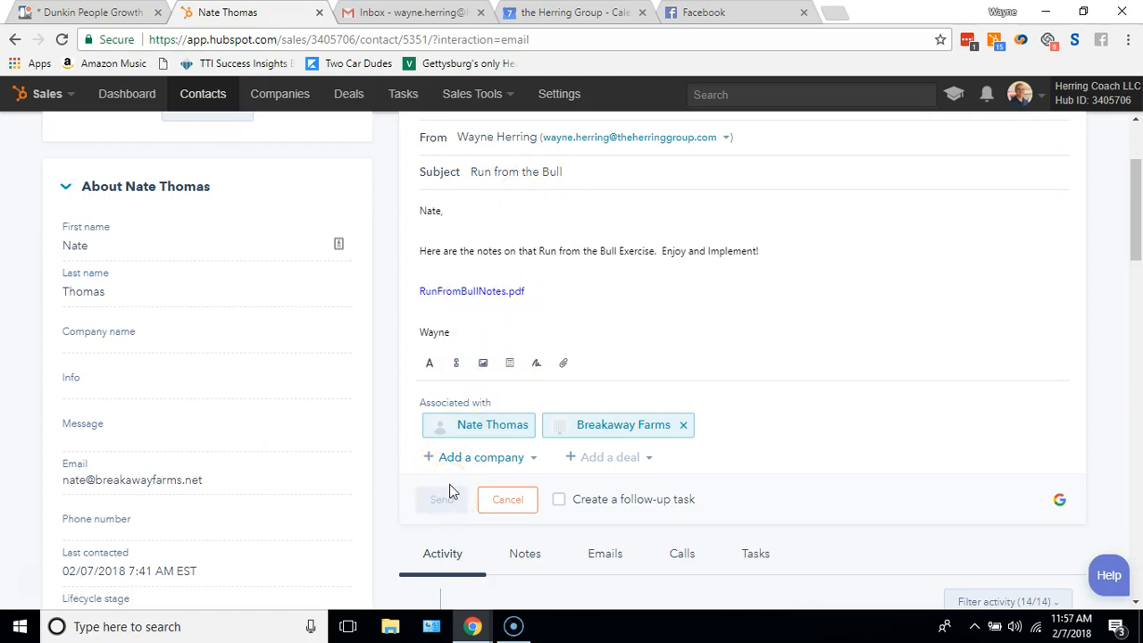
pyautogui.click(444, 499)
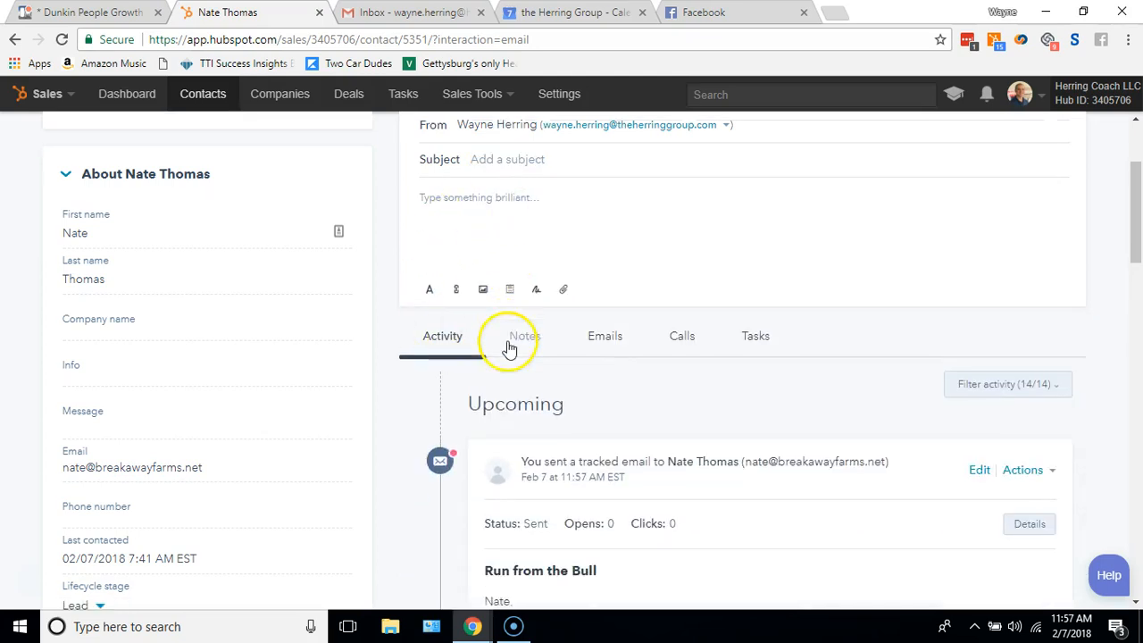
# Step: Expand the logged email in the activity feed and open its RunFromBullNotes.pdf link
pyautogui.scroll(-3)
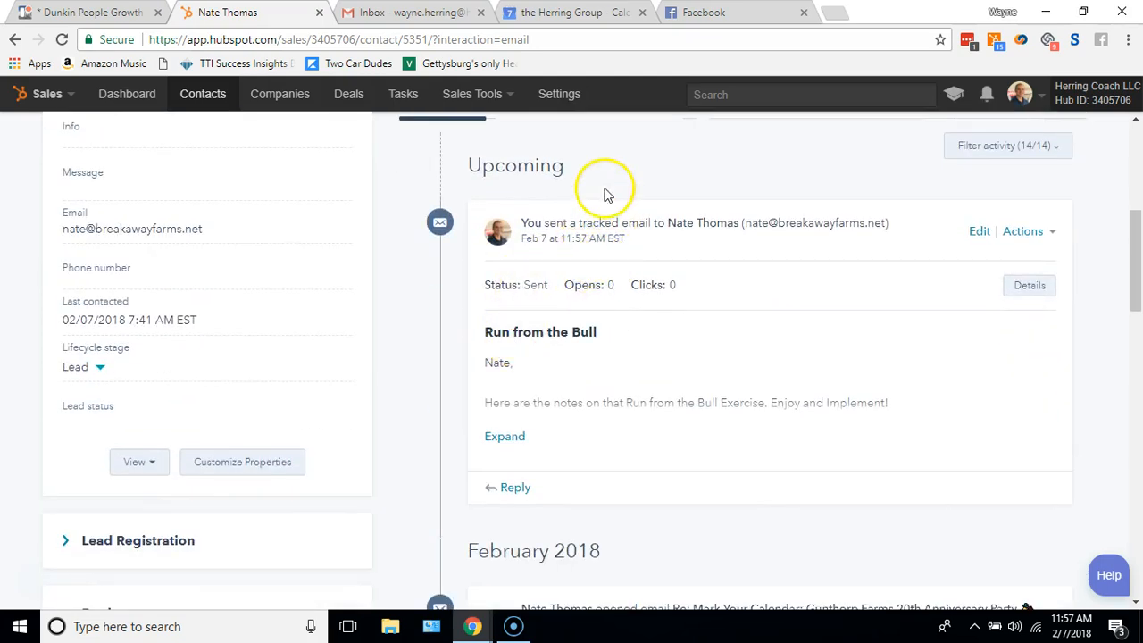
pyautogui.moveTo(498, 294)
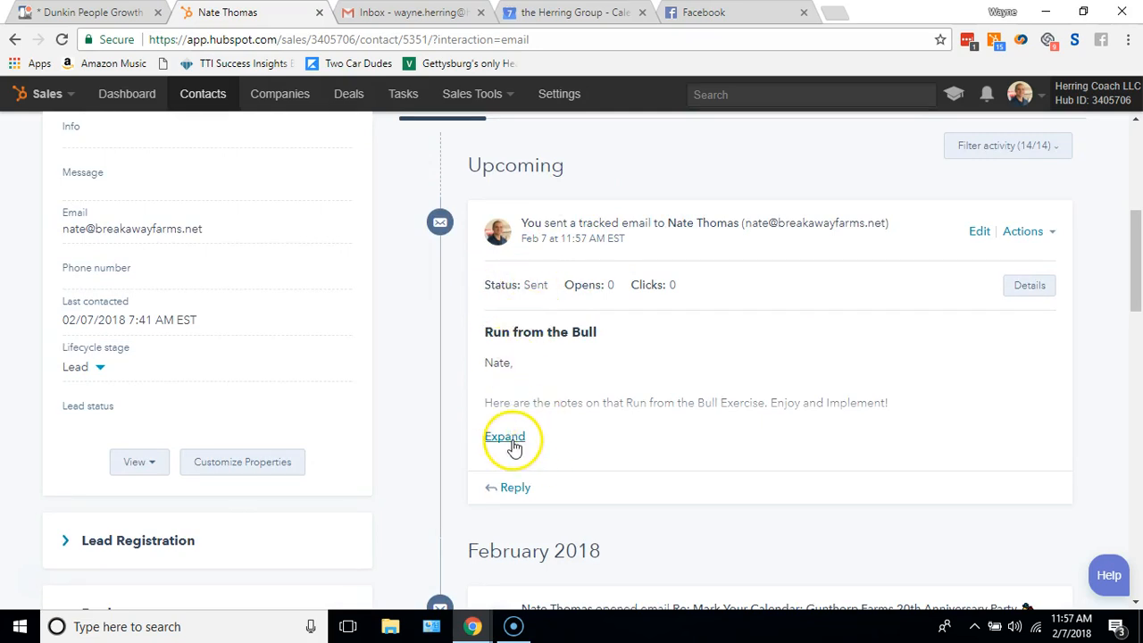
pyautogui.click(505, 436)
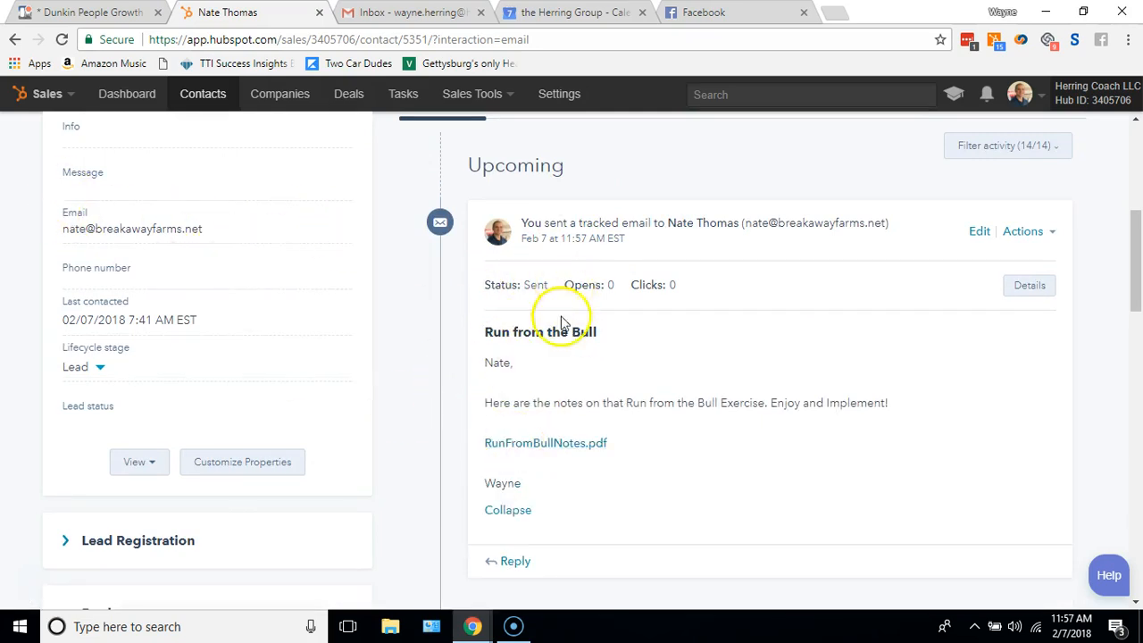
pyautogui.scroll(-3)
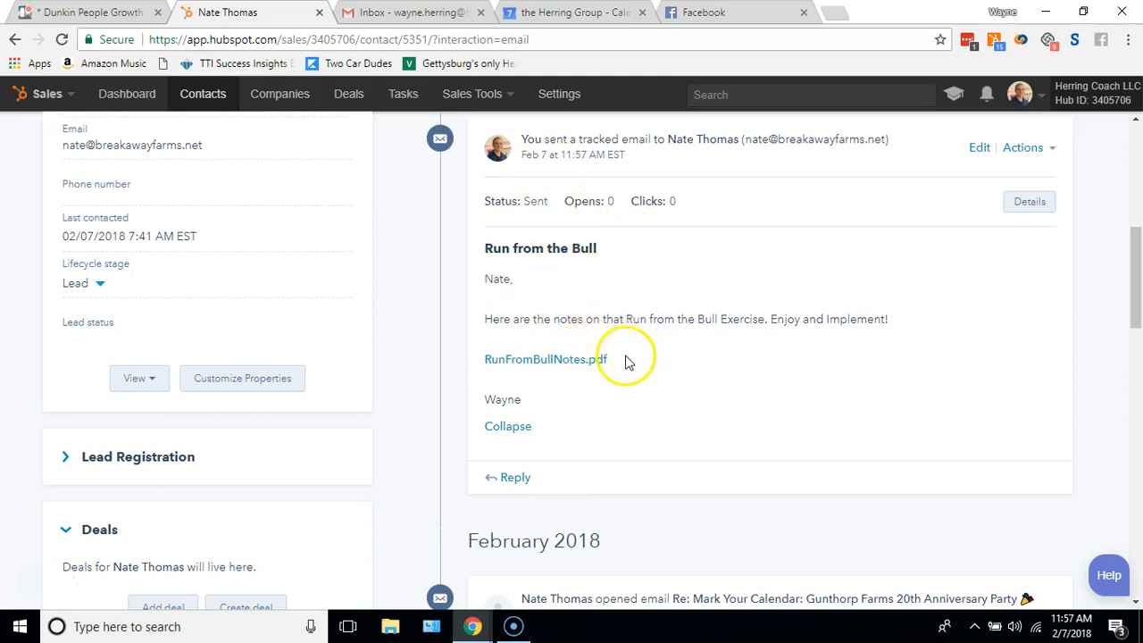
pyautogui.click(544, 359)
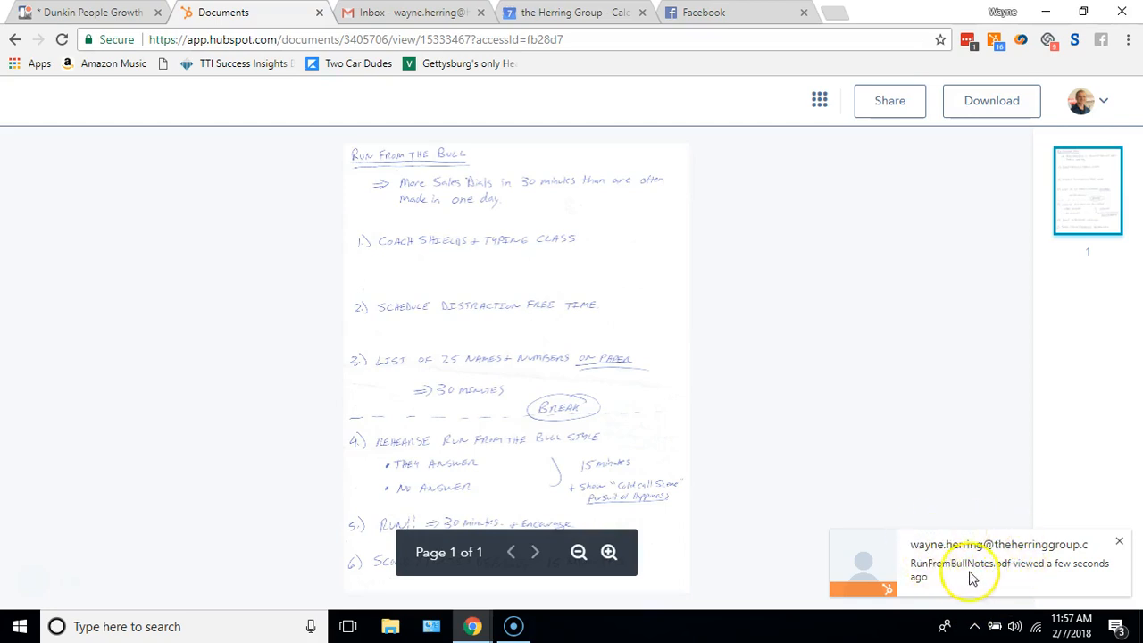
pyautogui.moveTo(1034, 585)
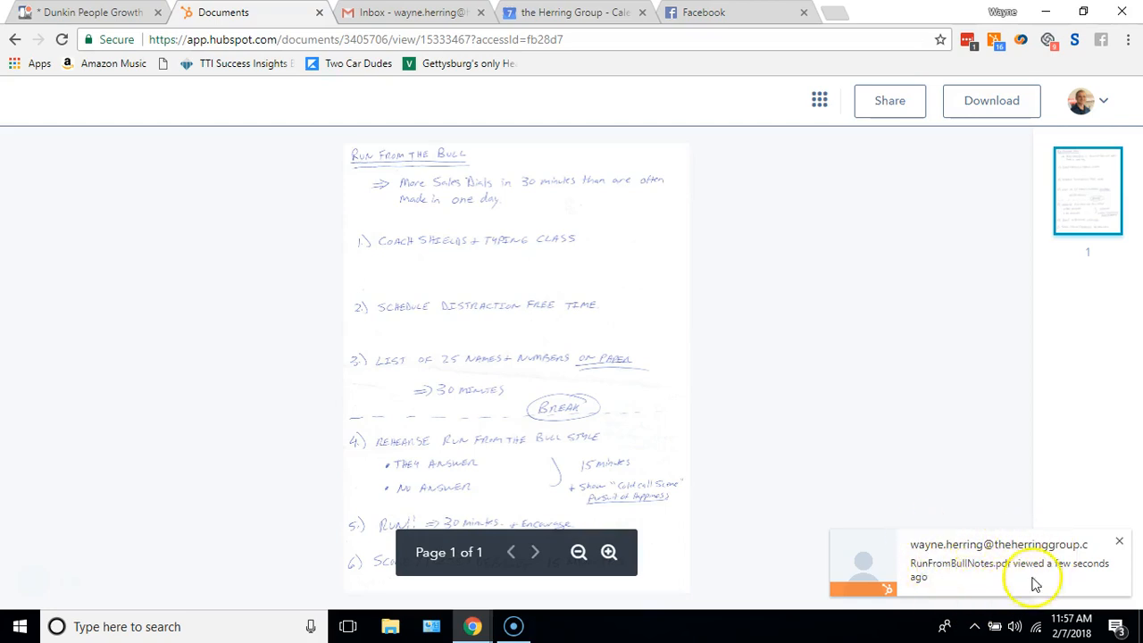
pyautogui.moveTo(998, 551)
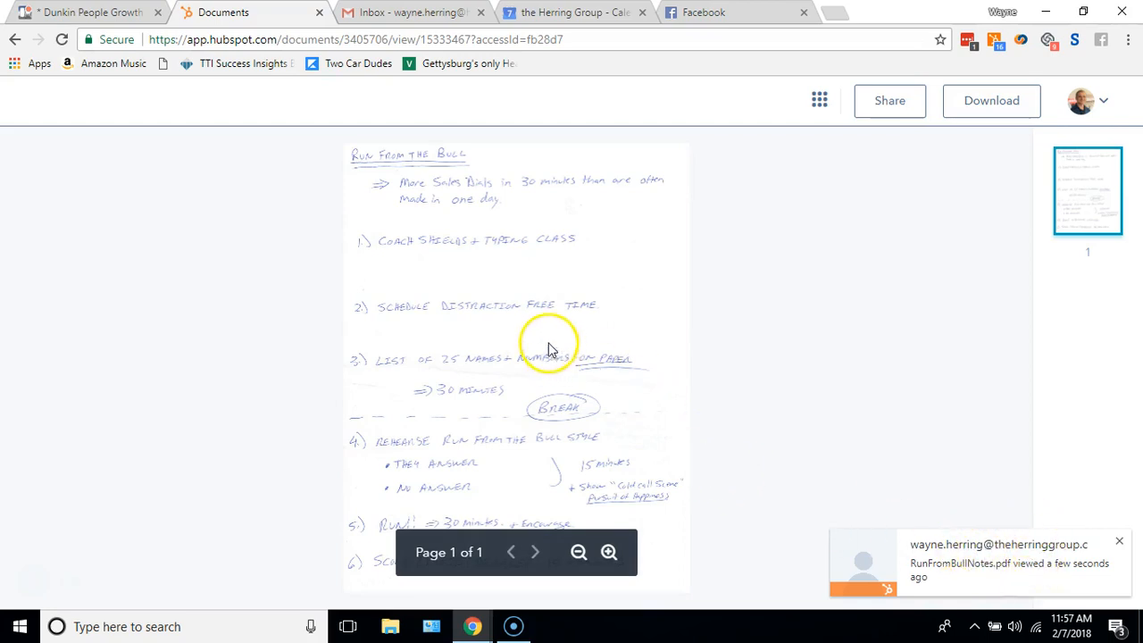
pyautogui.moveTo(727, 509)
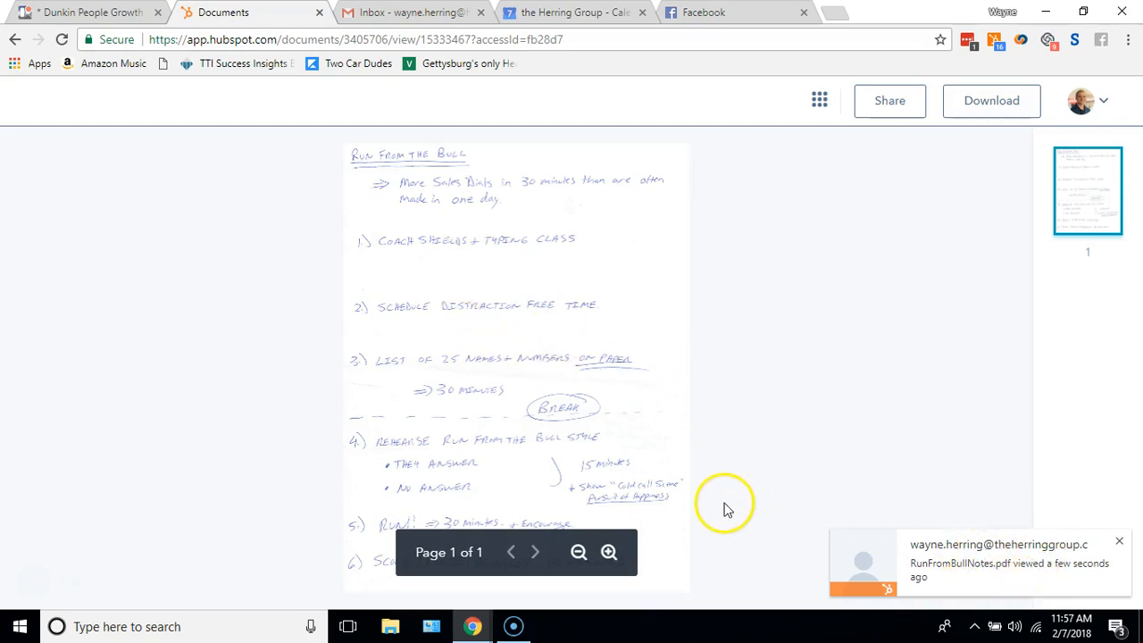
pyautogui.moveTo(348, 284)
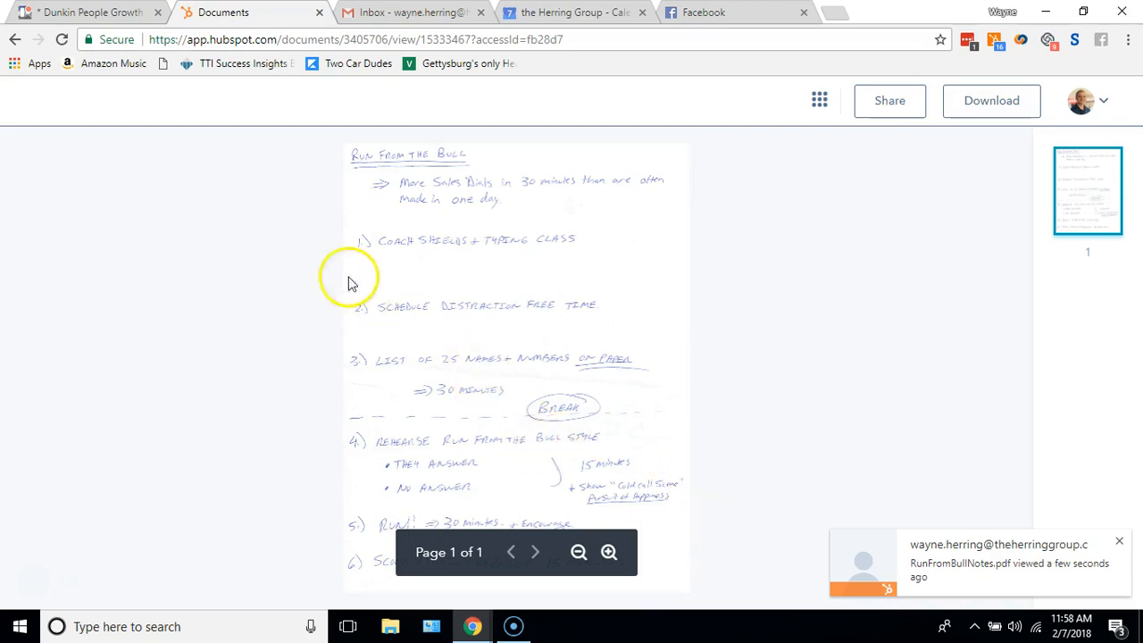
pyautogui.moveTo(1072, 277)
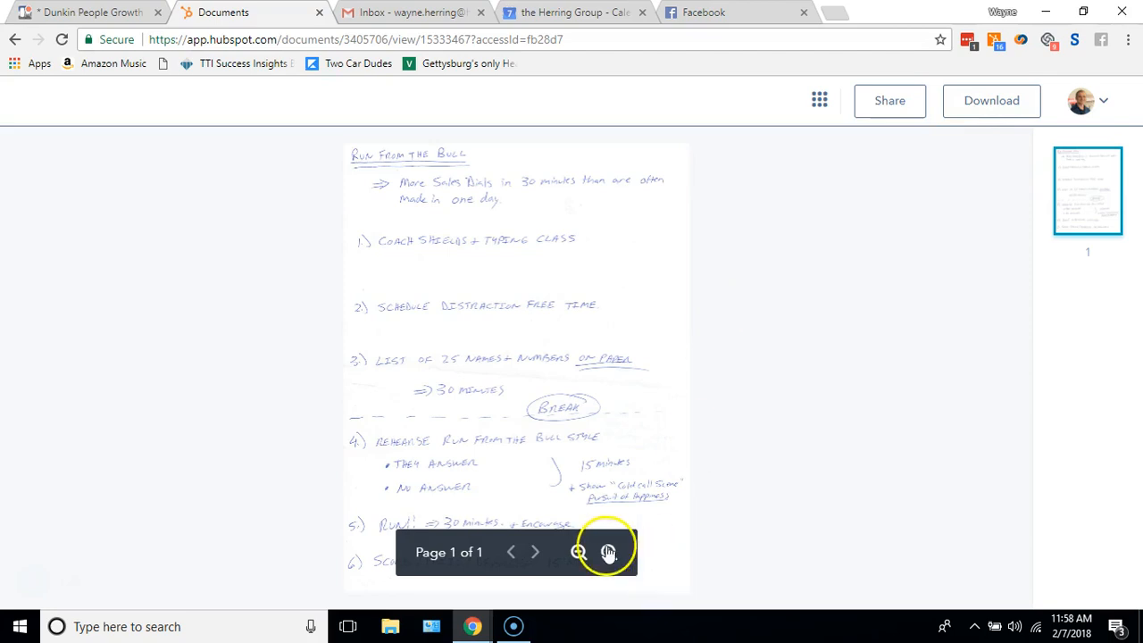
# Step: Zoom in on the handwritten notes page to read it, then zoom back out
pyautogui.click(578, 552)
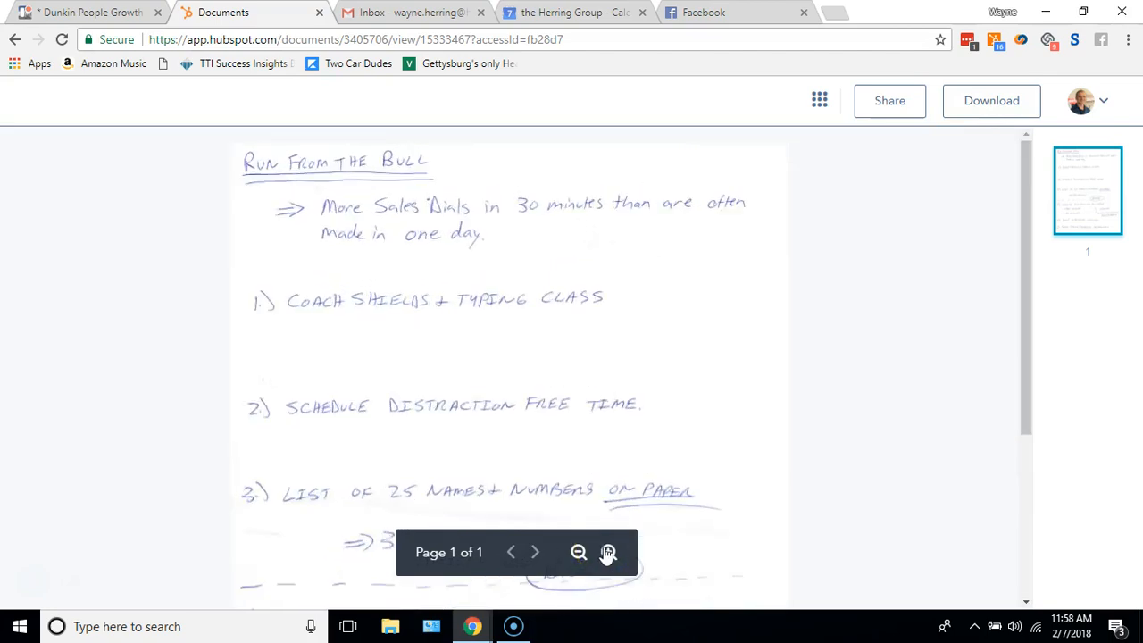
pyautogui.scroll(-3)
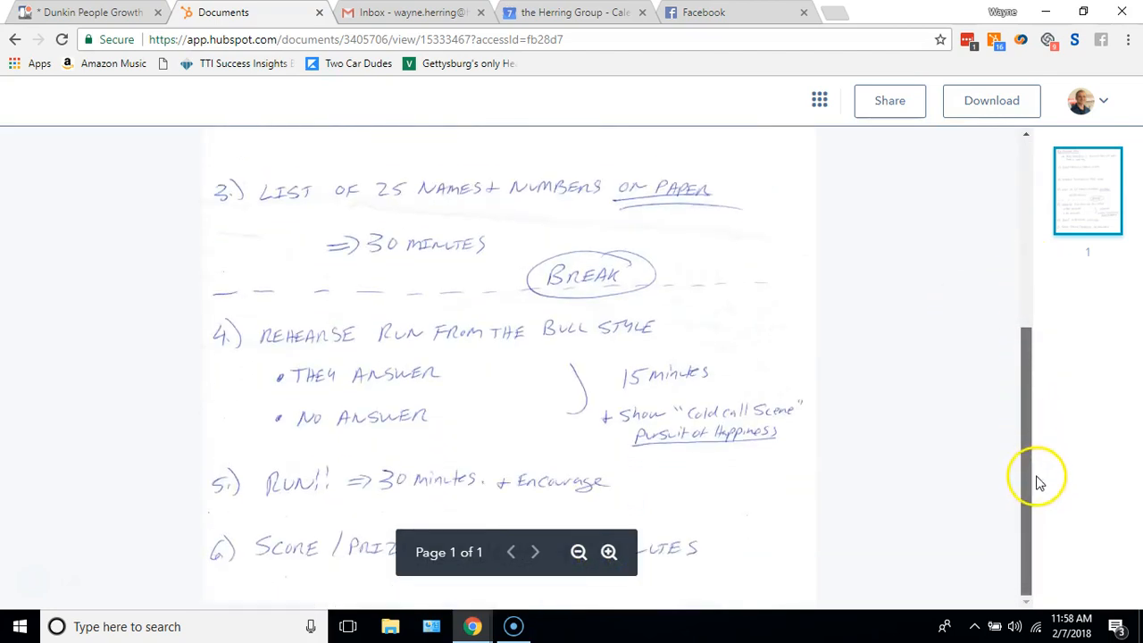
pyautogui.click(579, 552)
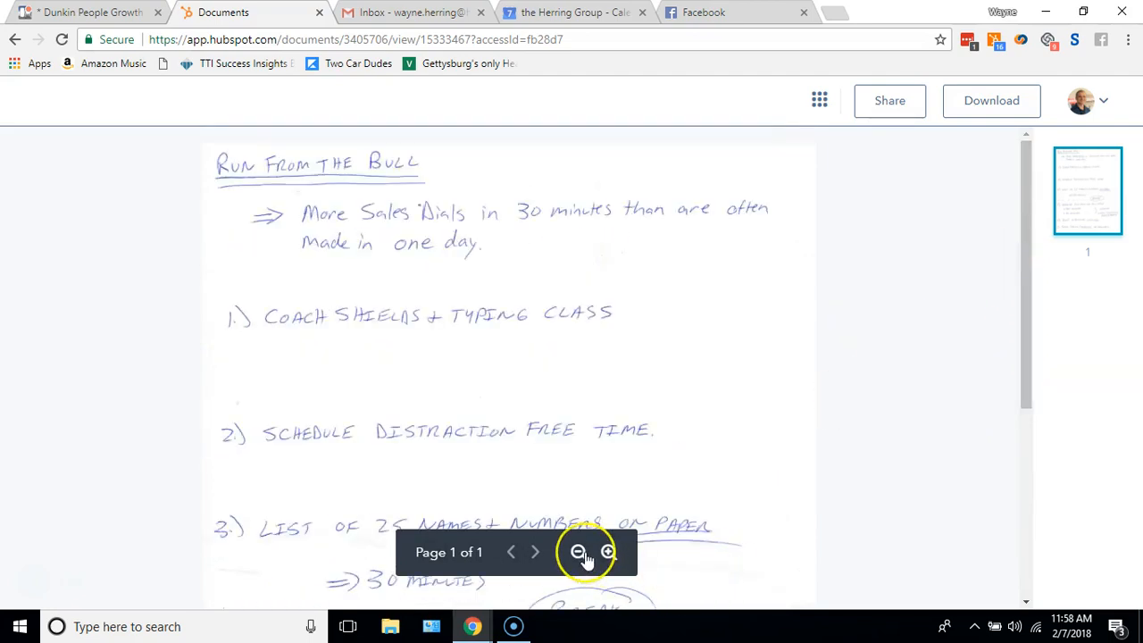
pyautogui.click(579, 552)
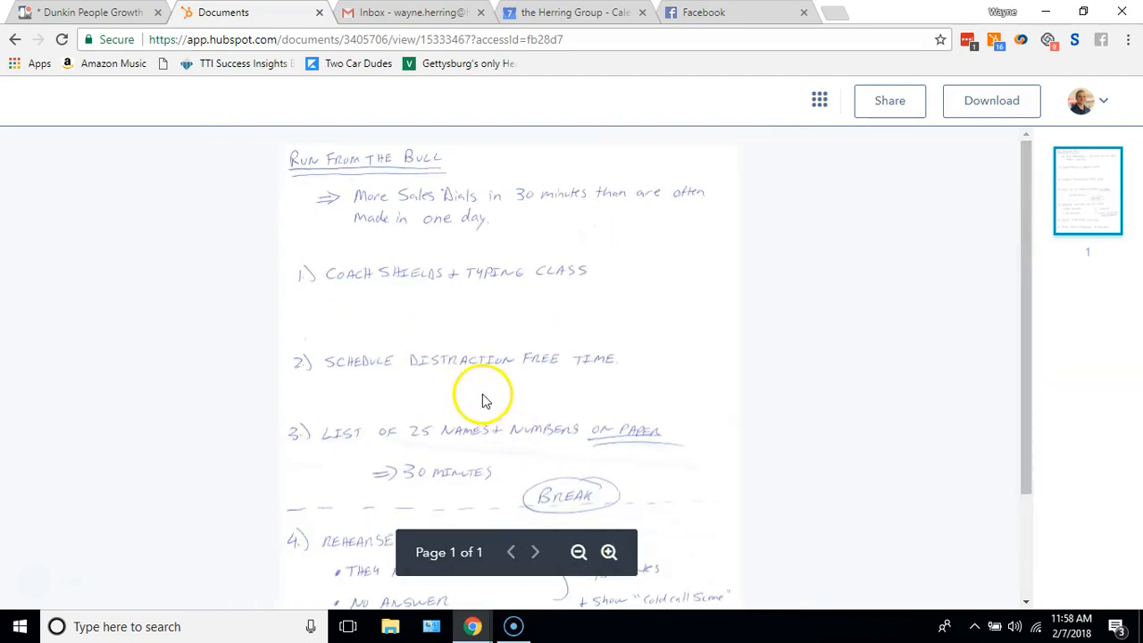
pyautogui.moveTo(482, 380)
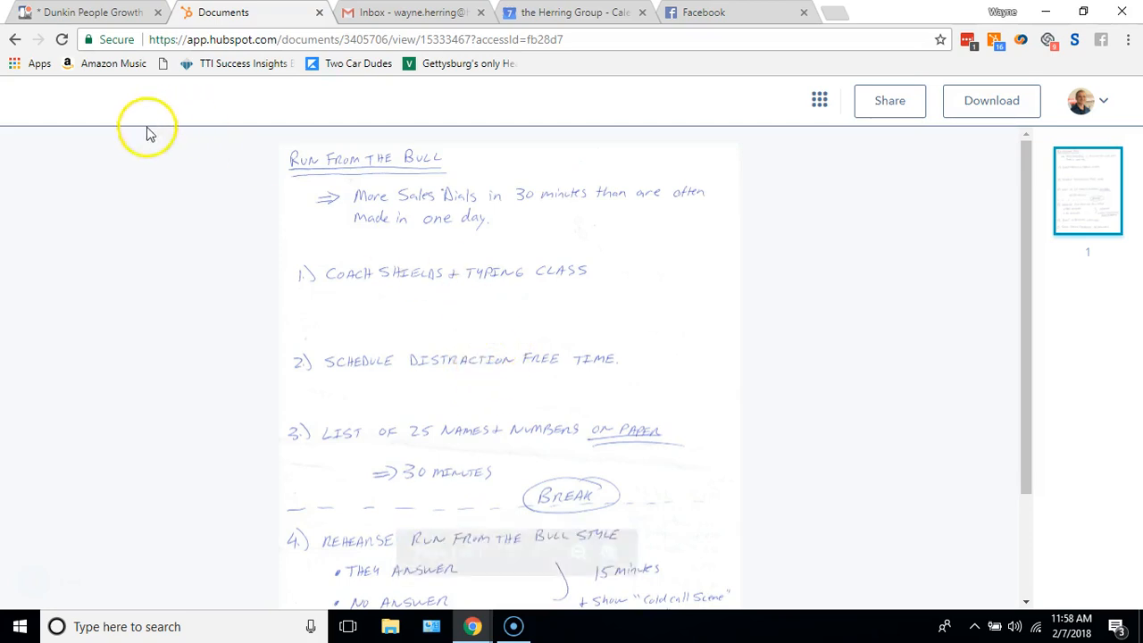
pyautogui.moveTo(40, 579)
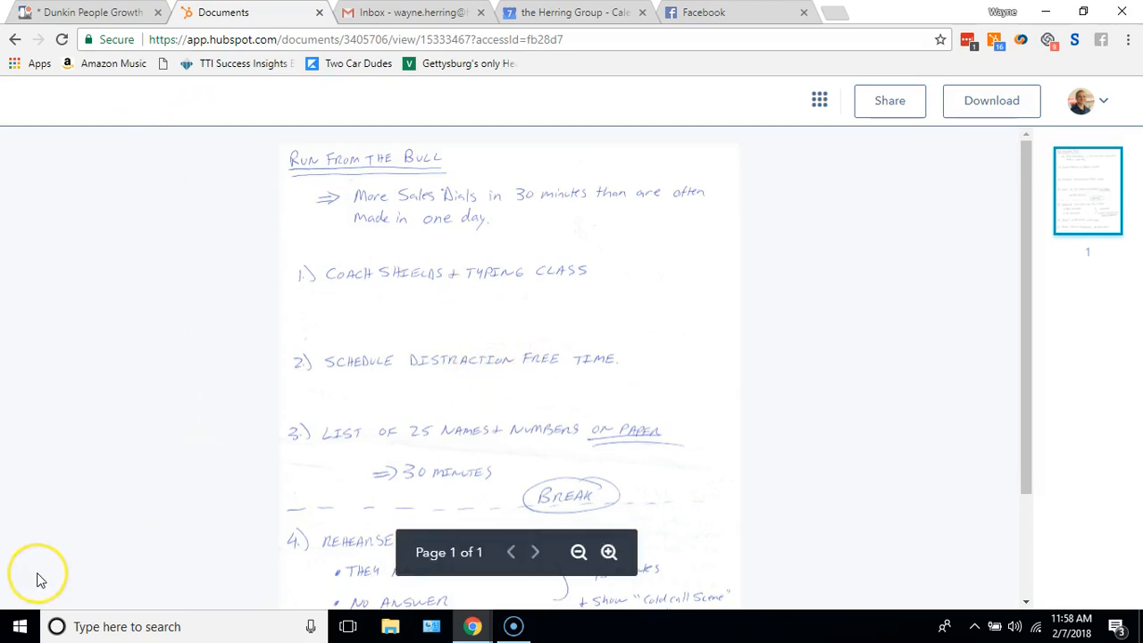